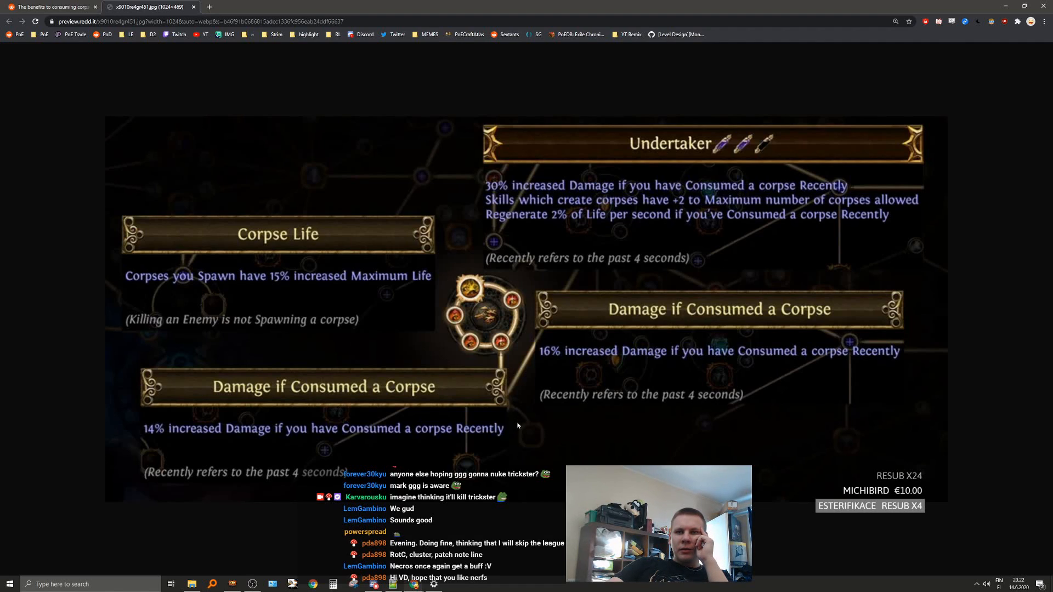
mouse_move(495, 414)
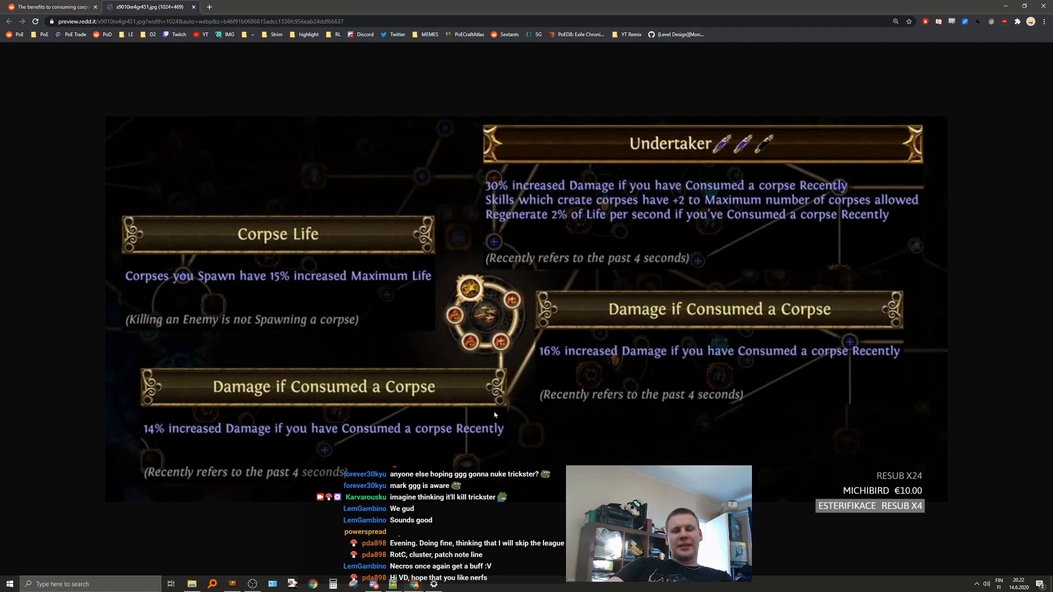
mouse_move(478, 394)
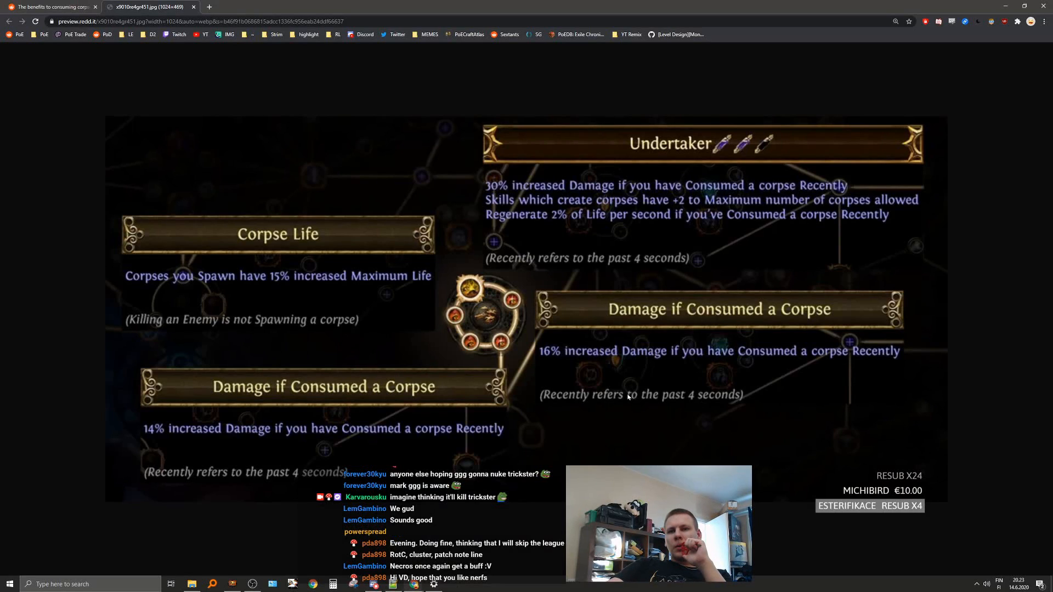
mouse_move(623, 393)
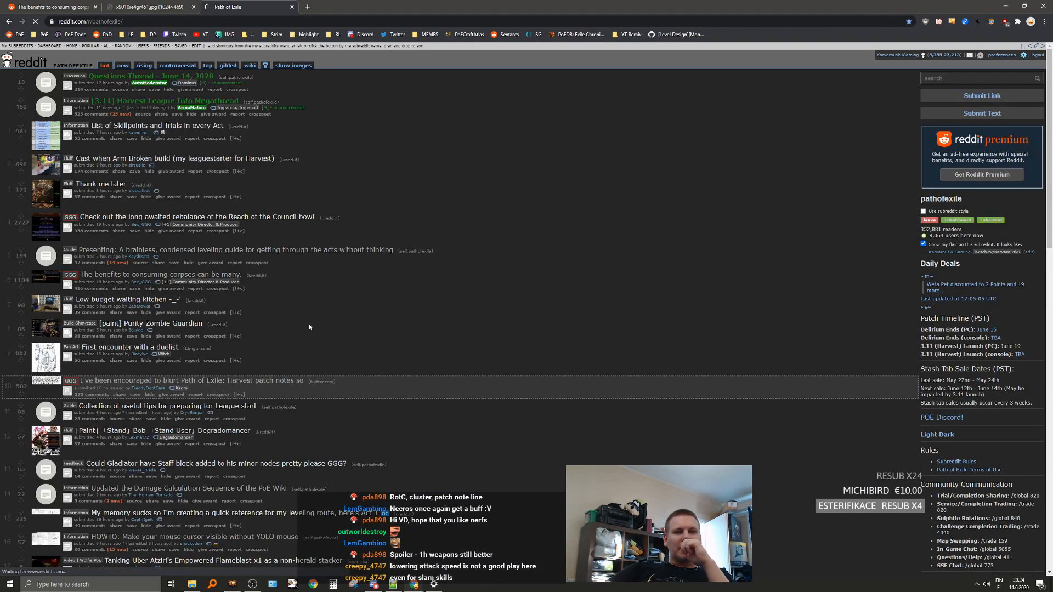
Step: Open the Harvest patch notes post from the subreddit list in a new tab
left_click(184, 380)
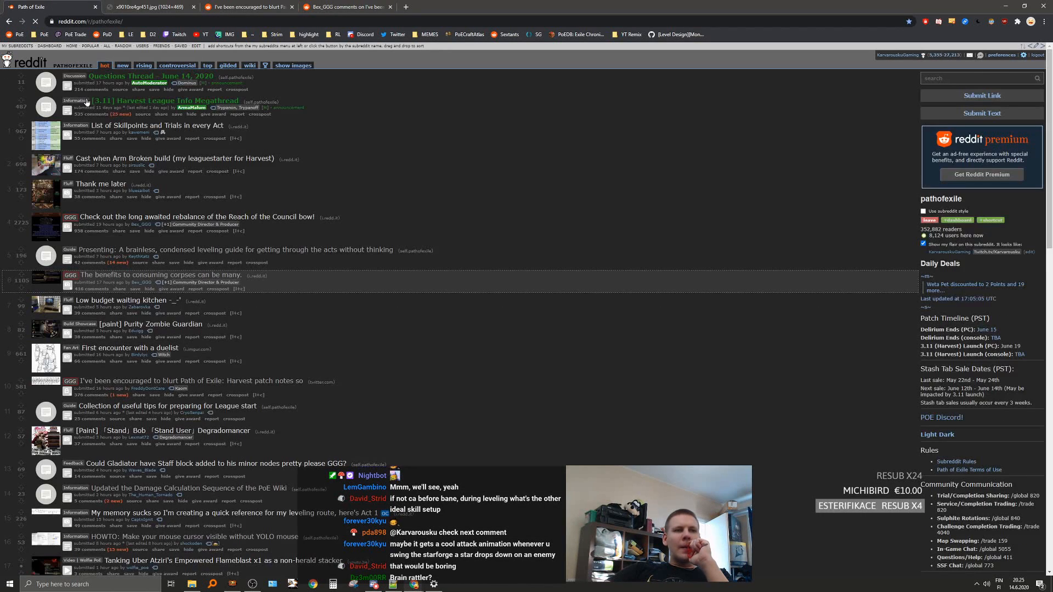
mouse_move(301, 276)
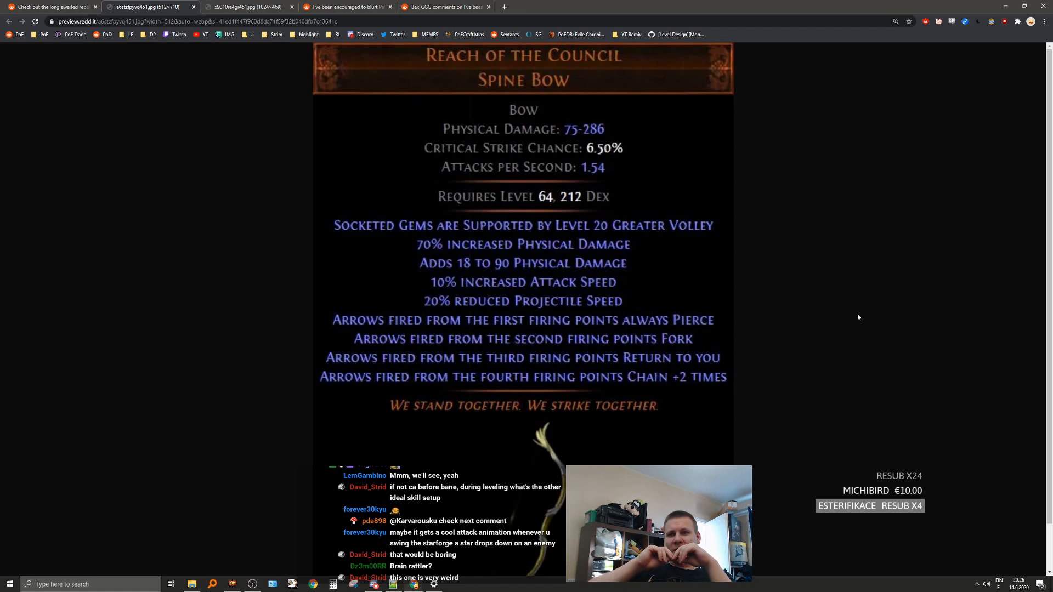
Step: Return to the Reach of the Council thread tab and scroll to the GGG comments box
scroll("down", 3)
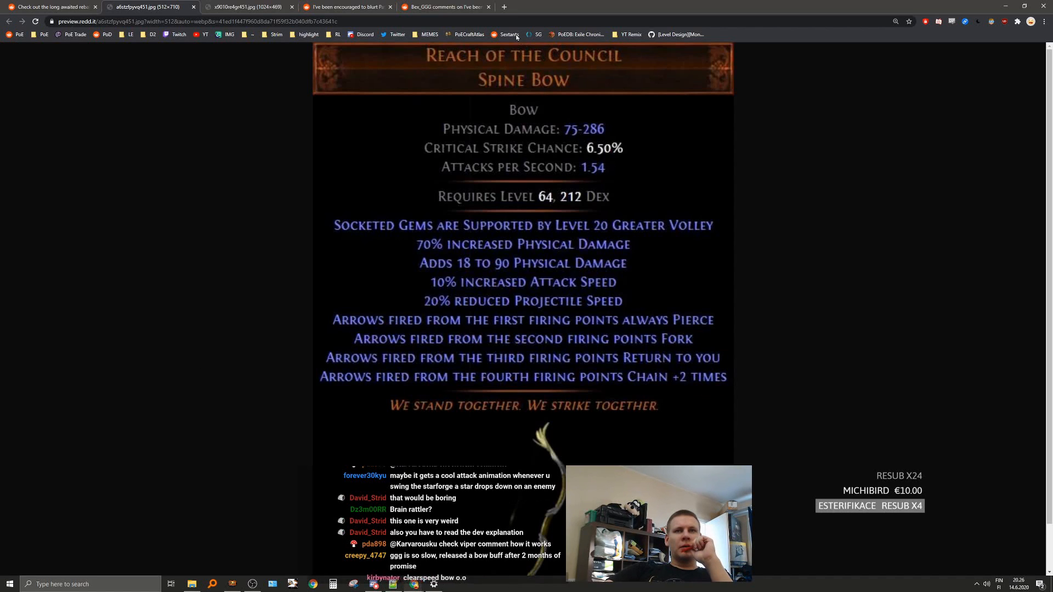
left_click(51, 7)
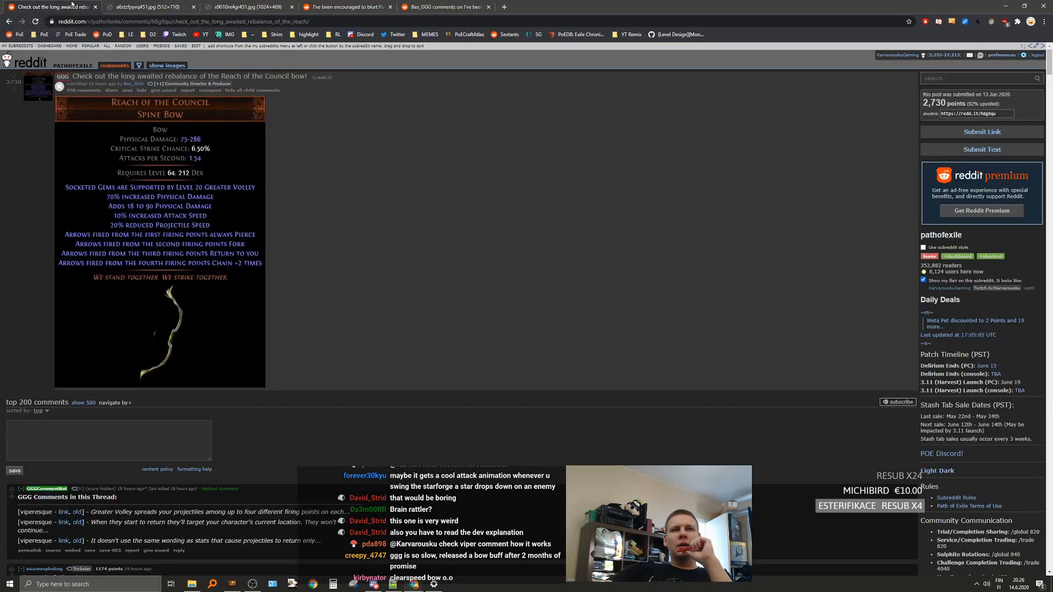
scroll("down", 3)
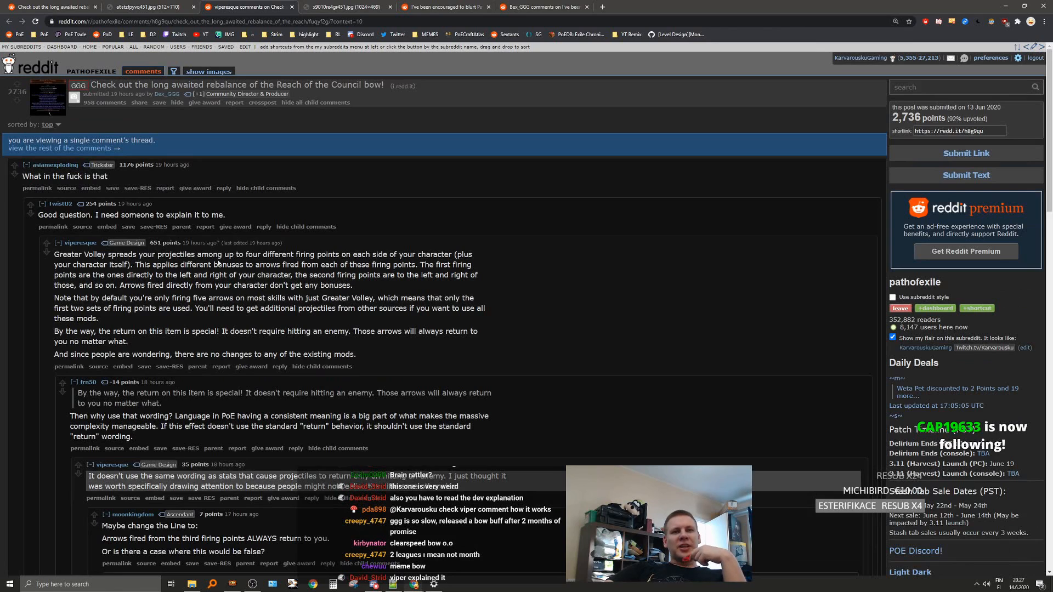
Step: Highlight the developer's sentence about arrows fired directly from the character and bring up its options
left_click_drag(226, 253, 328, 254)
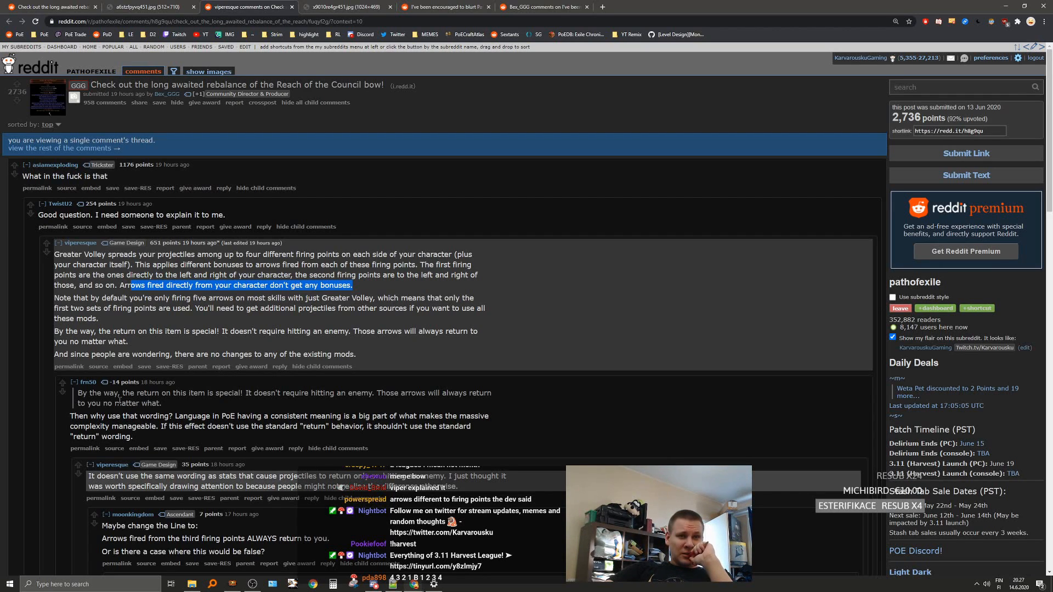
right_click(47, 96)
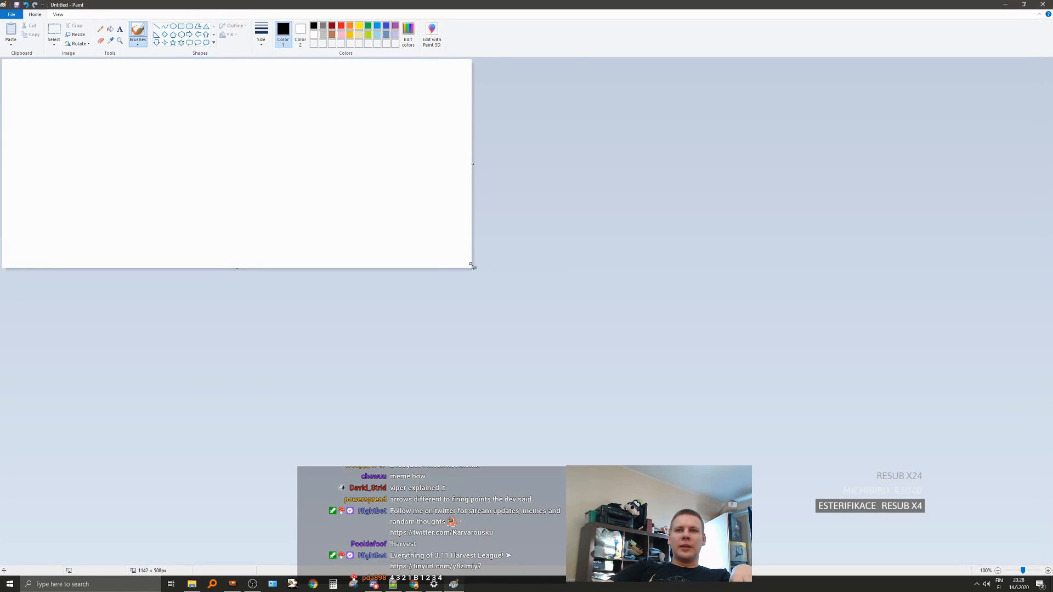
Step: Enlarge the canvas, draw a red vertical line above the circle and an orange line fanning out
left_click_drag(342, 272, 420, 348)
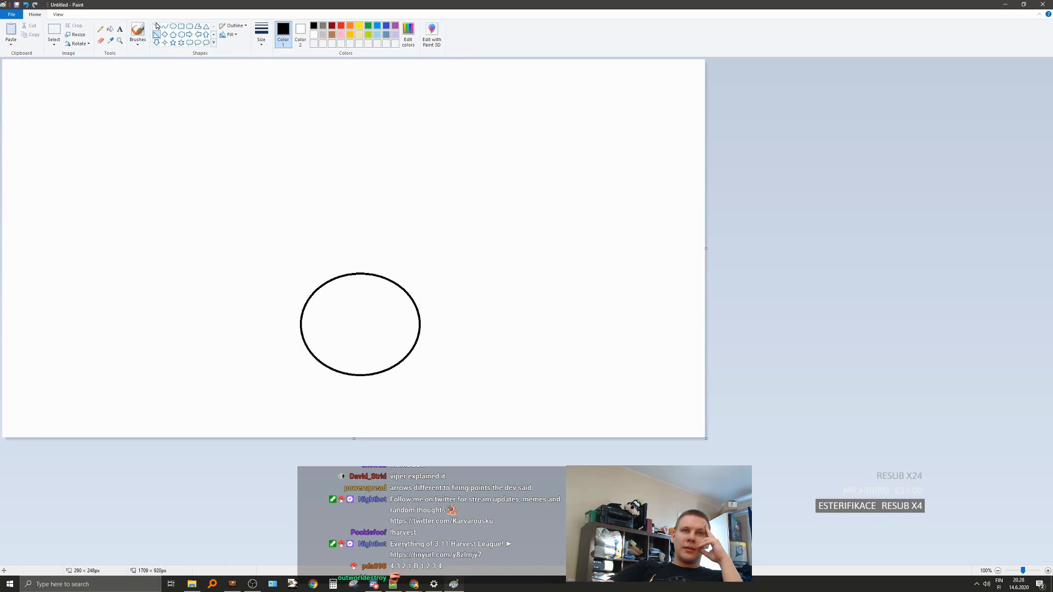
left_click_drag(359, 67, 359, 245)
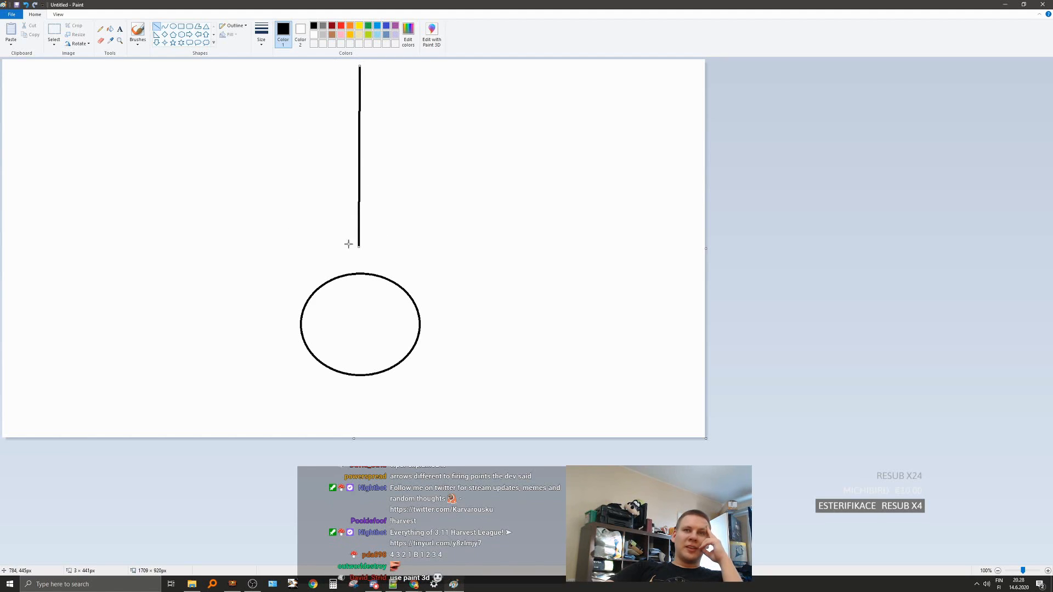
left_click(339, 25)
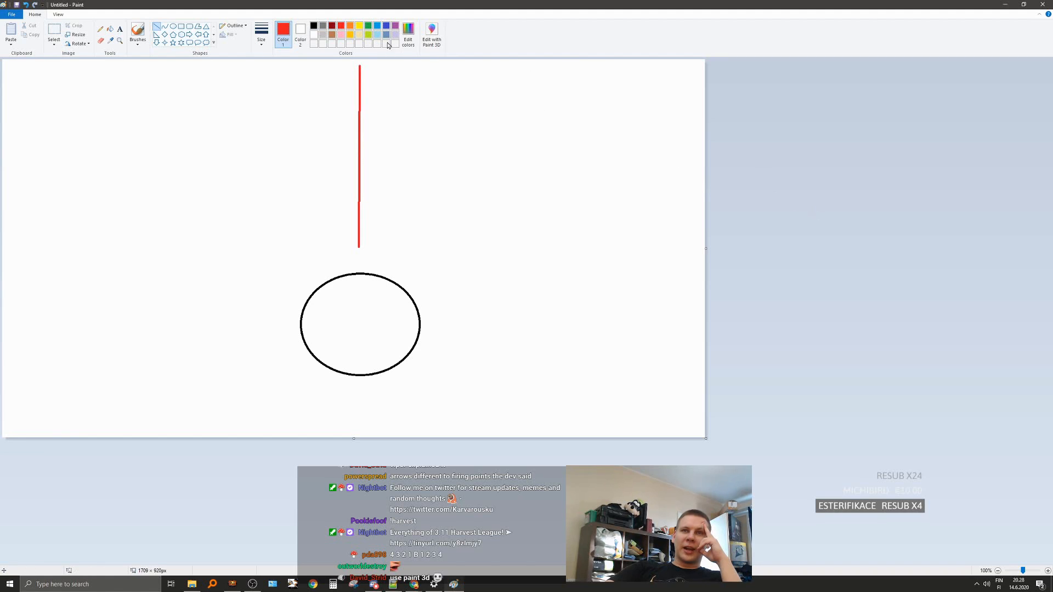
left_click(359, 26)
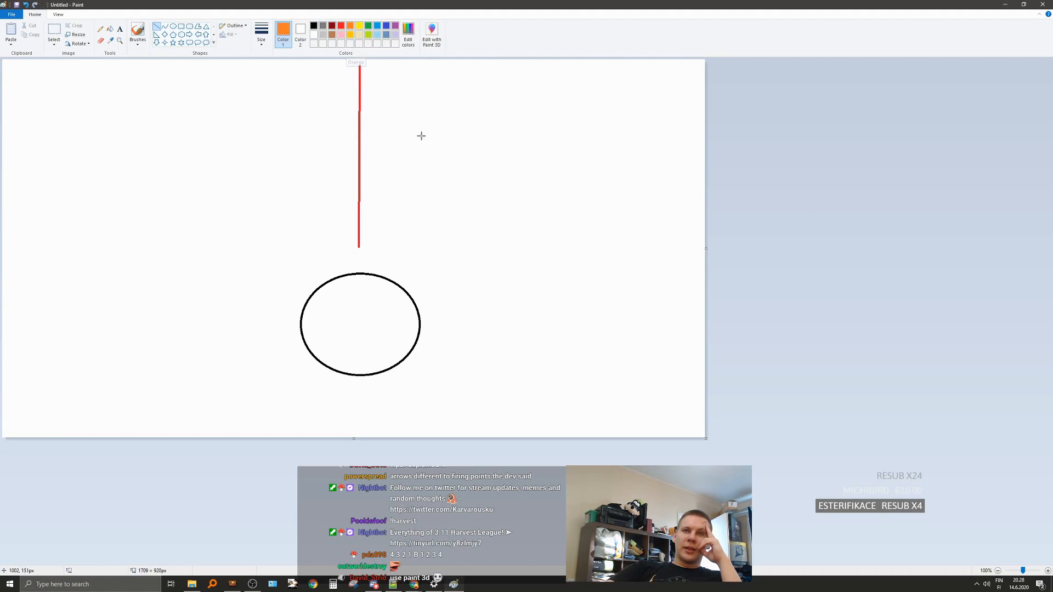
left_click_drag(406, 257, 461, 61)
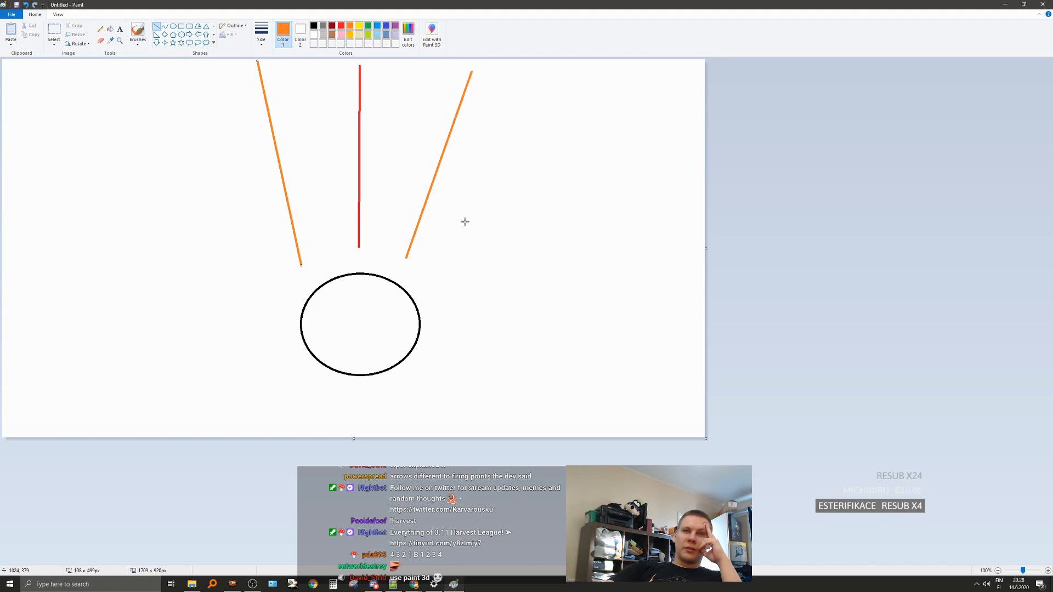
mouse_move(266, 80)
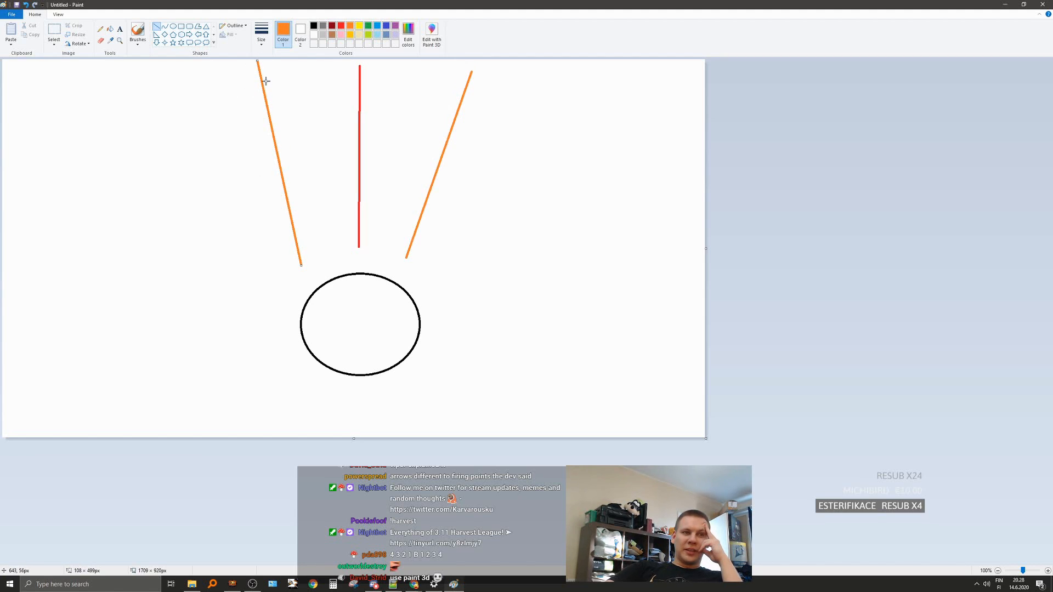
Step: Add green diagonal lines outside the orange ones and an outer purple line to the fan
left_click(368, 25)
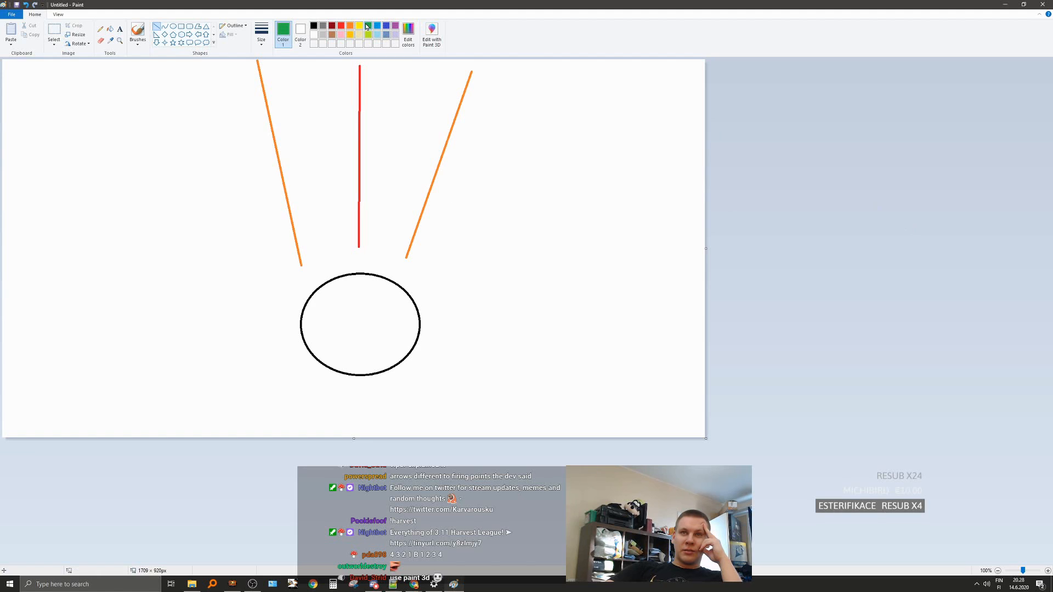
left_click_drag(432, 274, 531, 74)
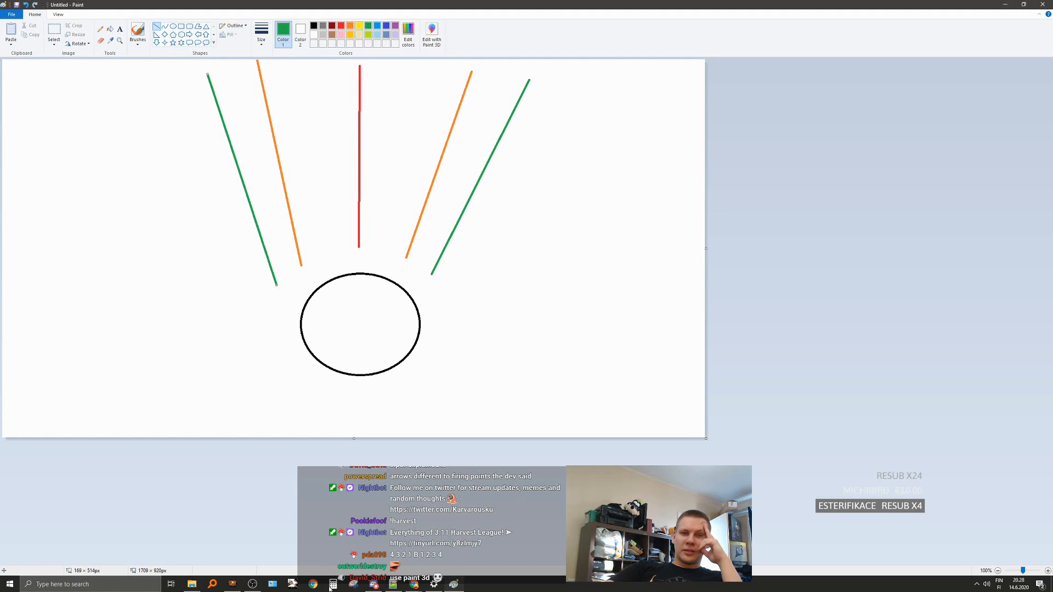
mouse_move(480, 159)
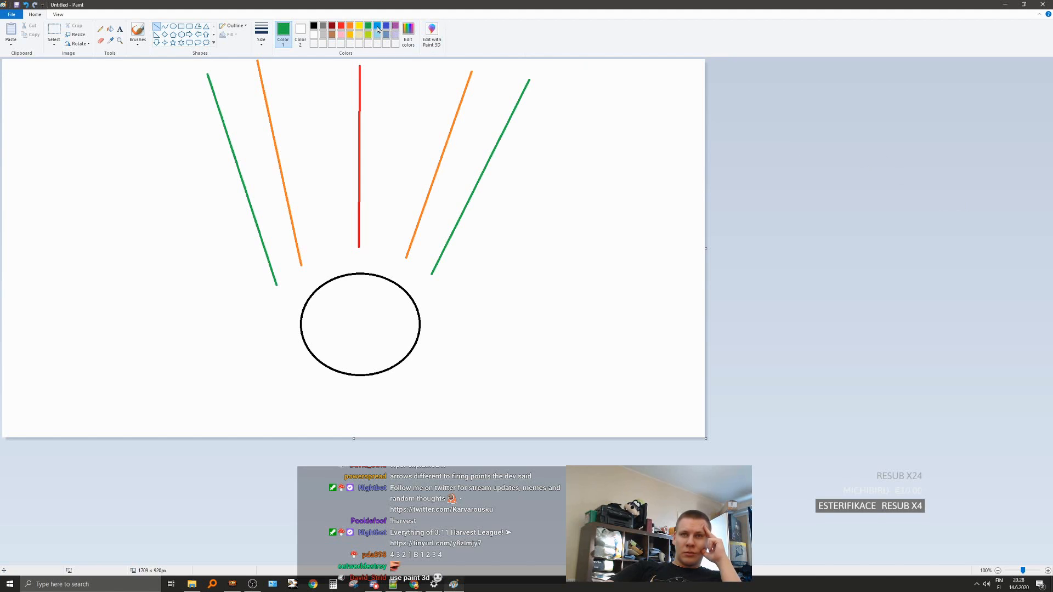
left_click_drag(450, 283, 563, 108)
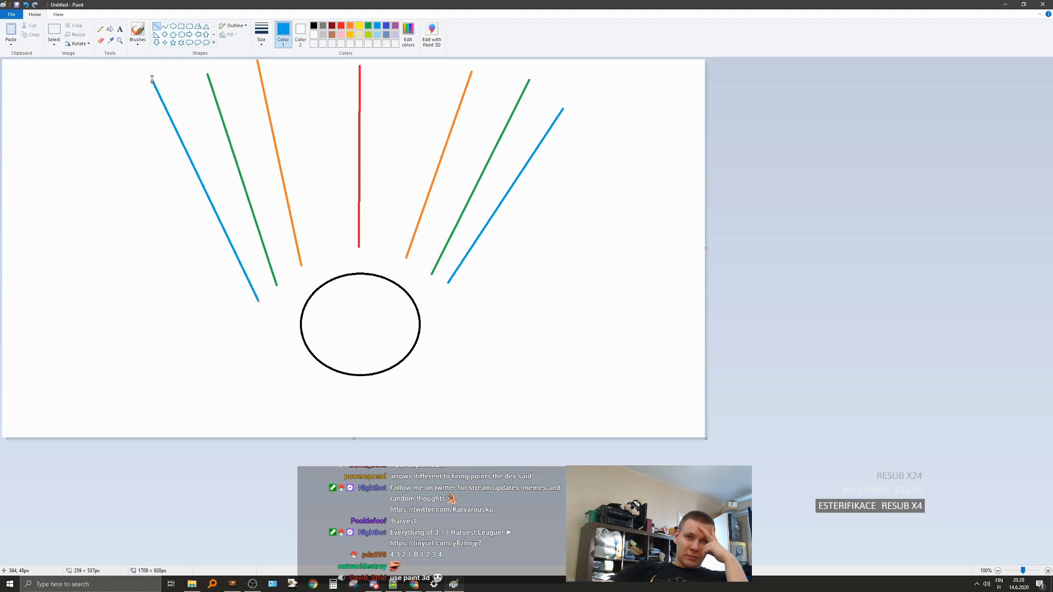
mouse_move(259, 63)
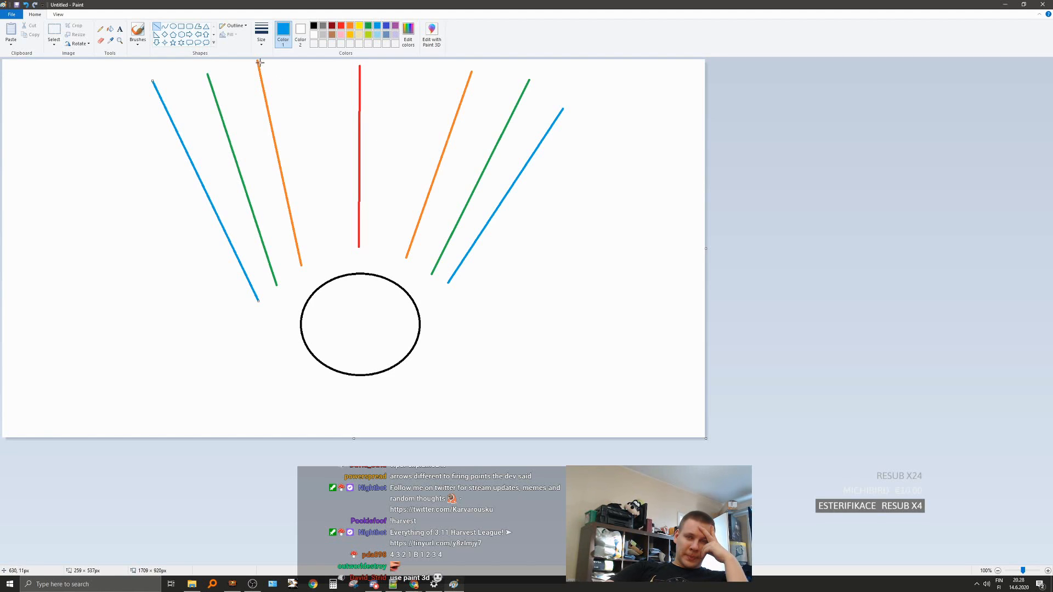
mouse_move(258, 158)
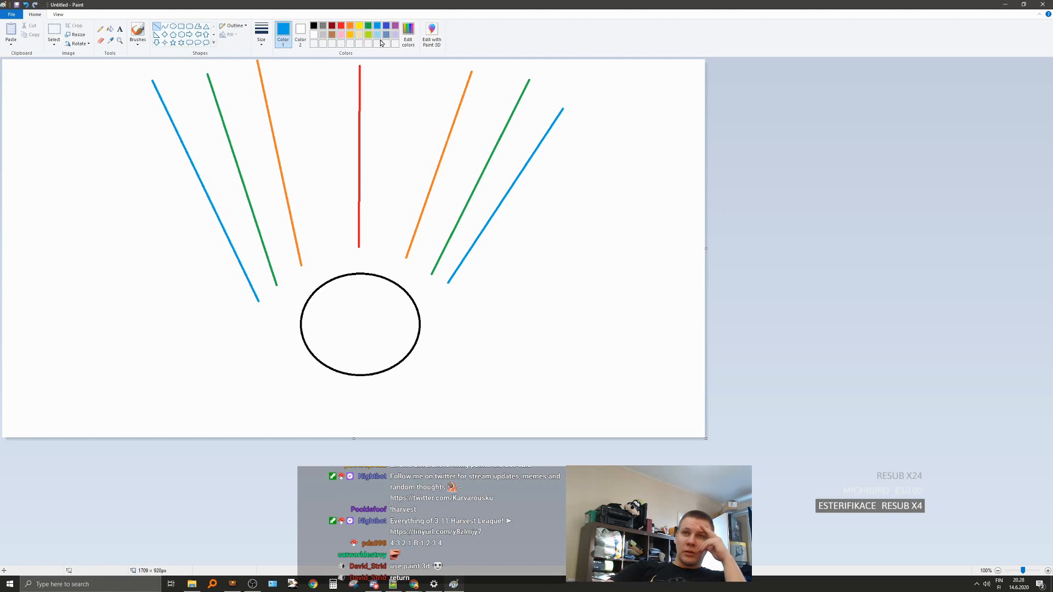
left_click(395, 26)
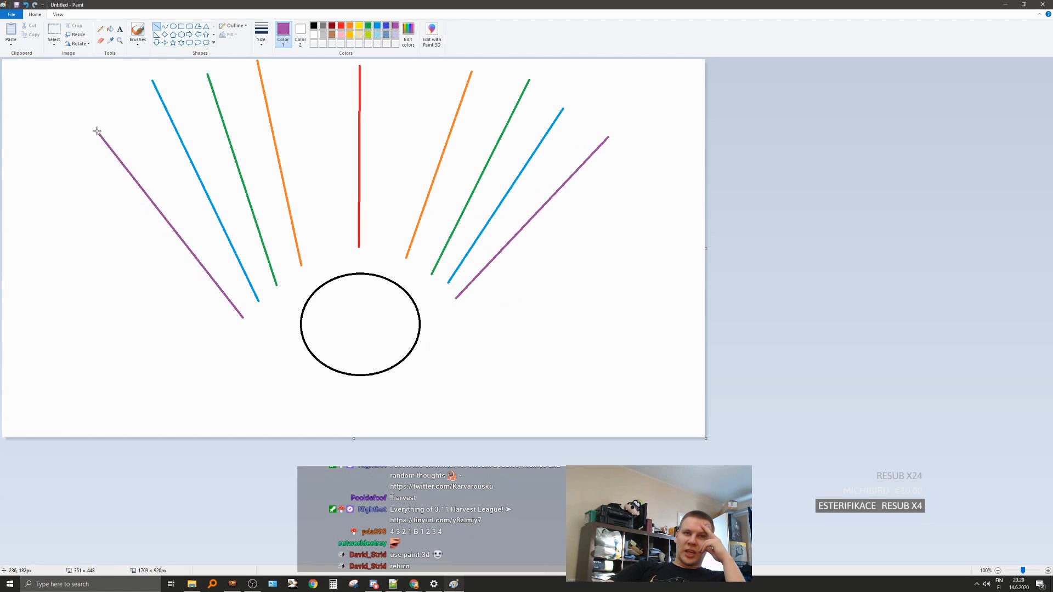
left_click_drag(98, 107, 243, 316)
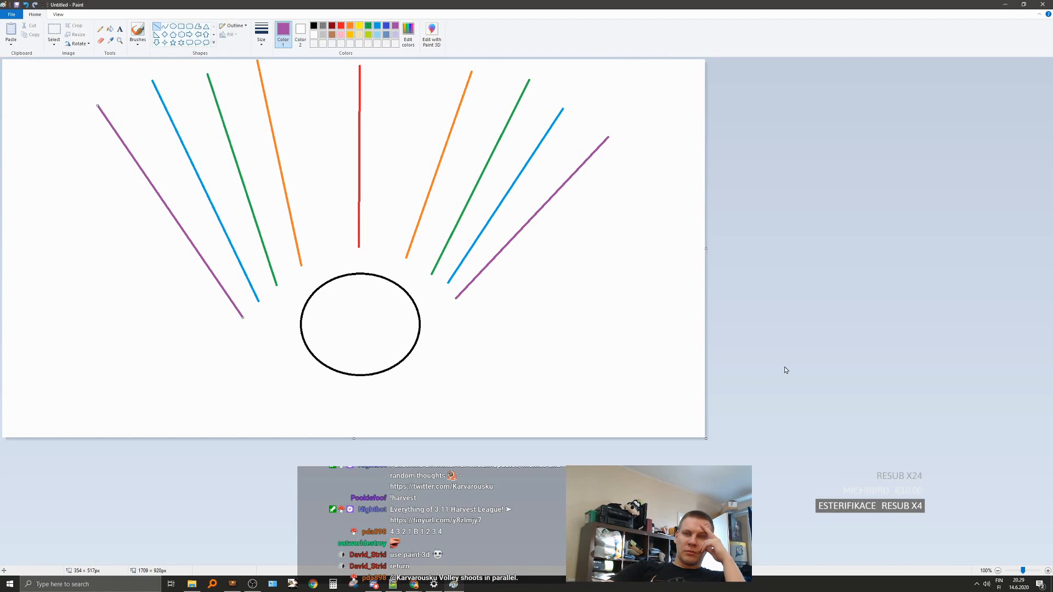
mouse_move(434, 323)
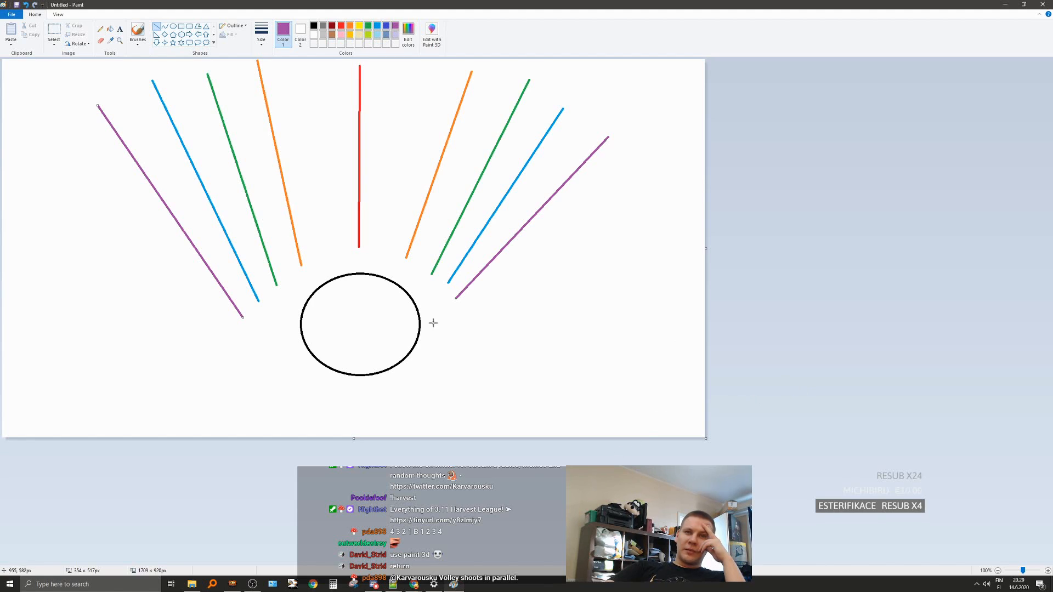
Step: Clear the slanted fan lines and draw two parallel vertical purple lines beside the red one
left_click_drag(177, 252, 576, 250)
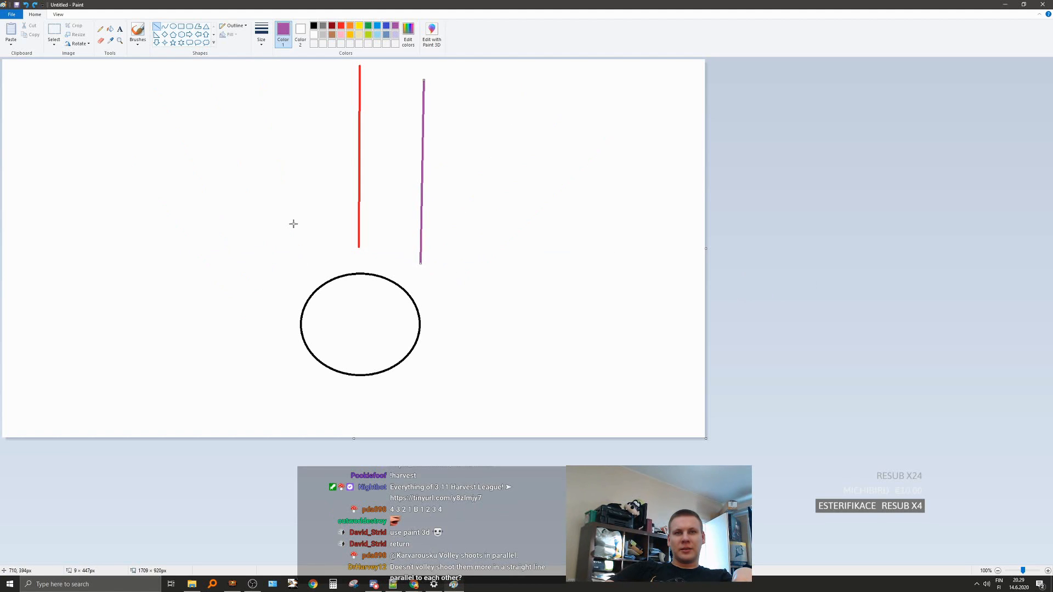
left_click_drag(294, 80, 290, 244)
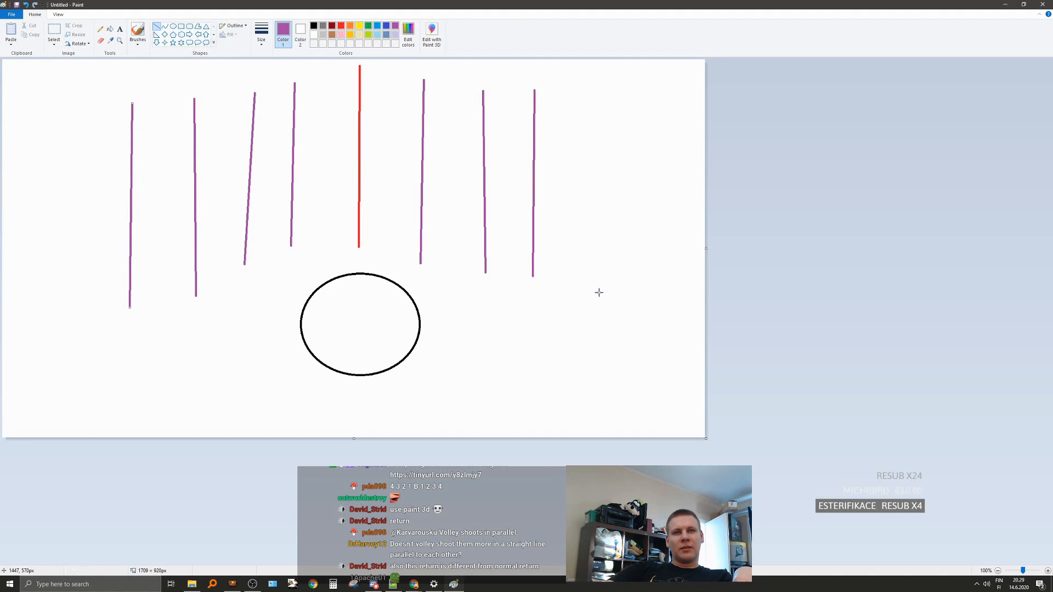
left_click_drag(596, 101, 595, 292)
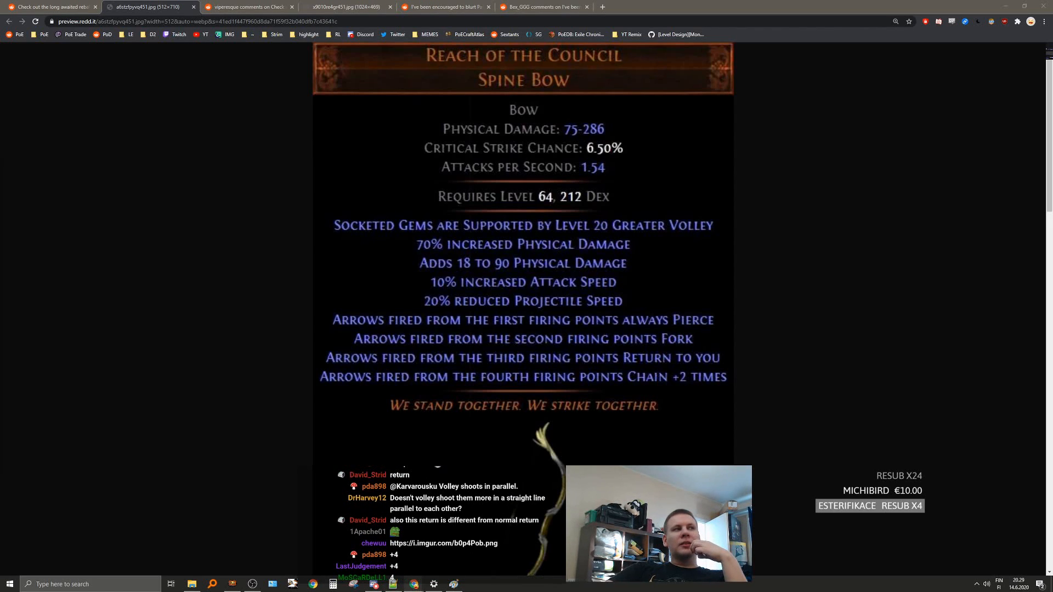
Step: View the Reach effects diagram of chain, return, fork and pierce arrows, scrolling through it
left_click(443, 544)
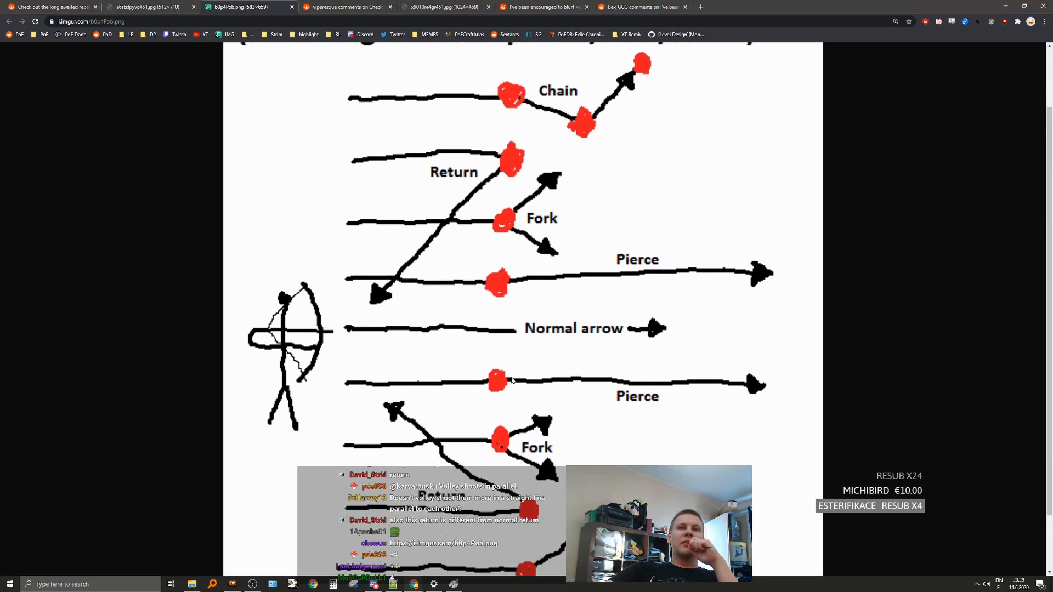
scroll("down", 3)
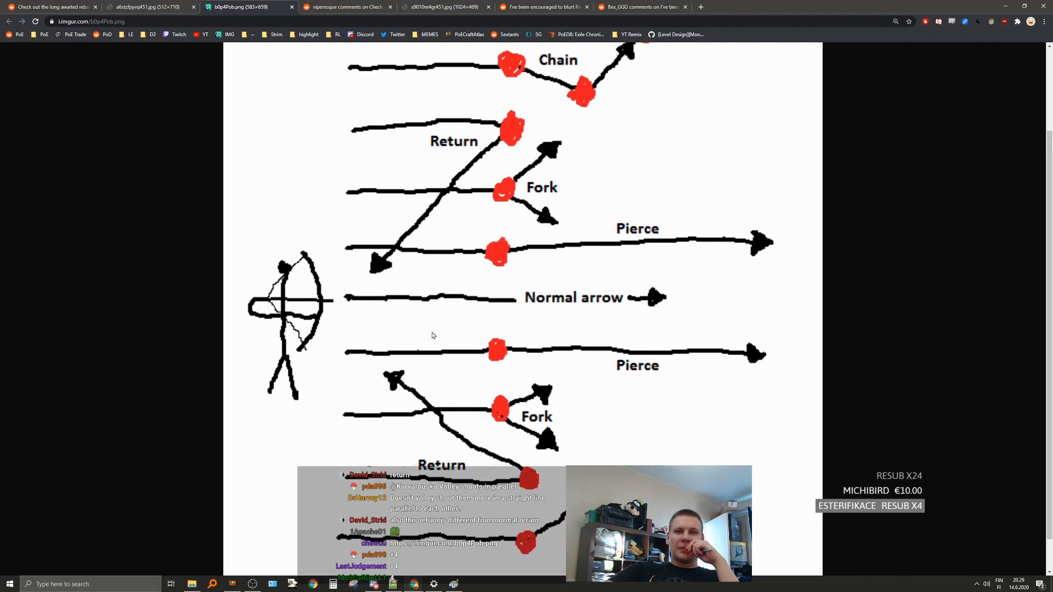
scroll("down", 3)
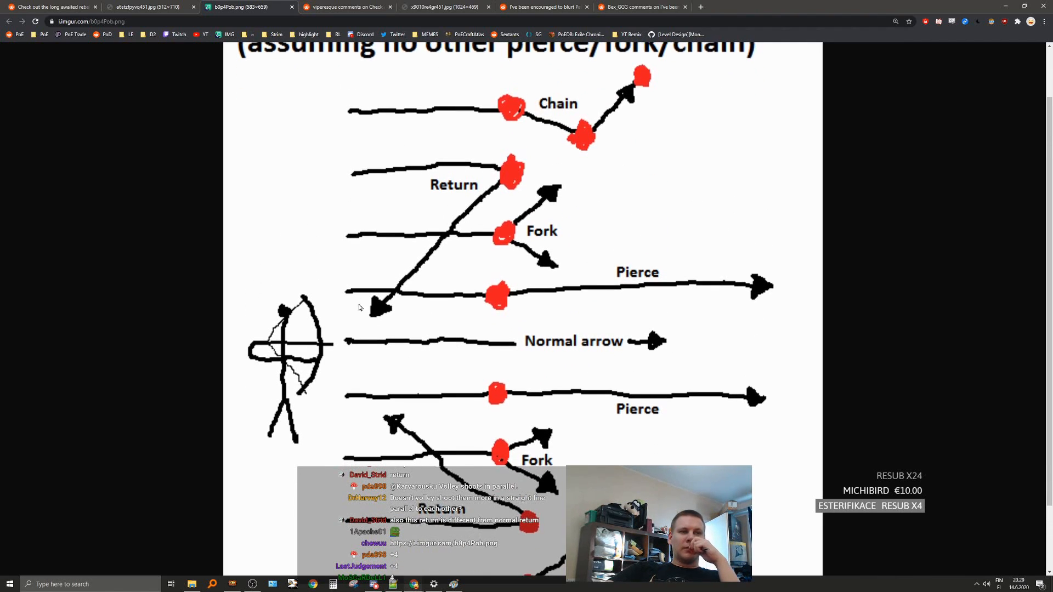
scroll("down", 3)
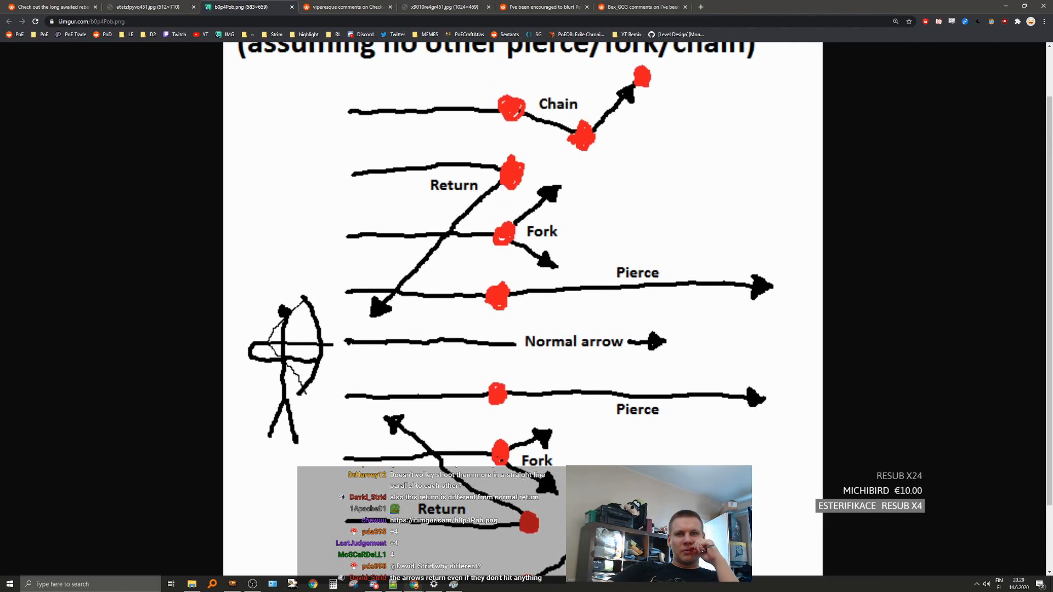
scroll("down", 3)
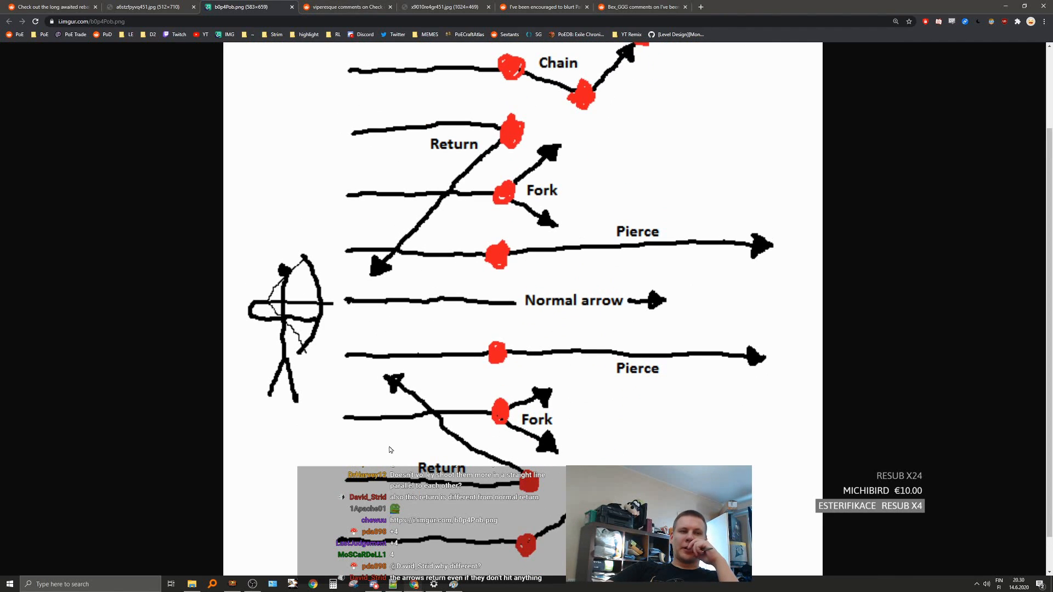
mouse_move(287, 255)
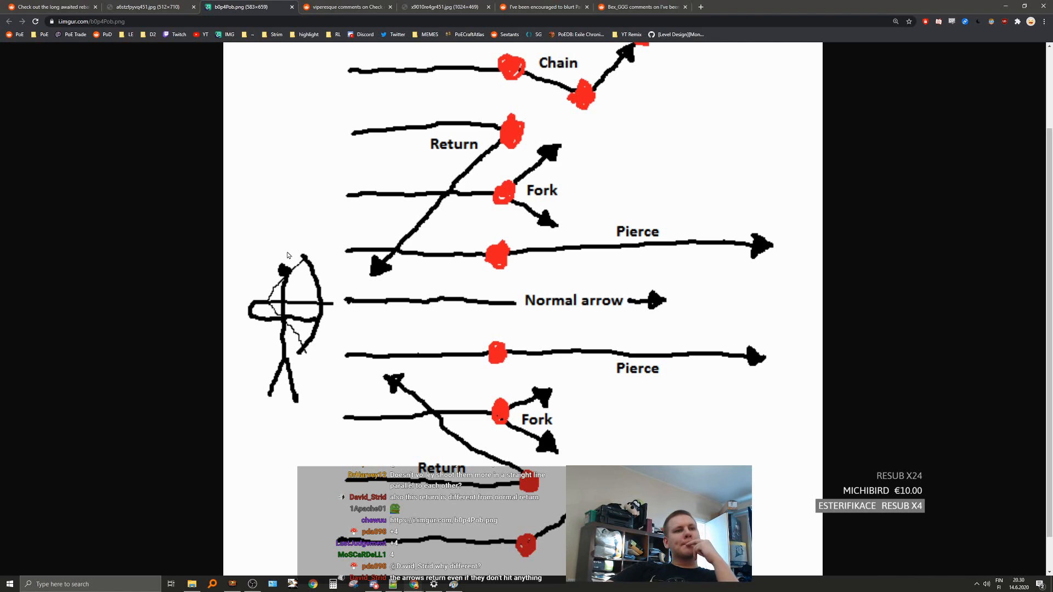
scroll("down", 3)
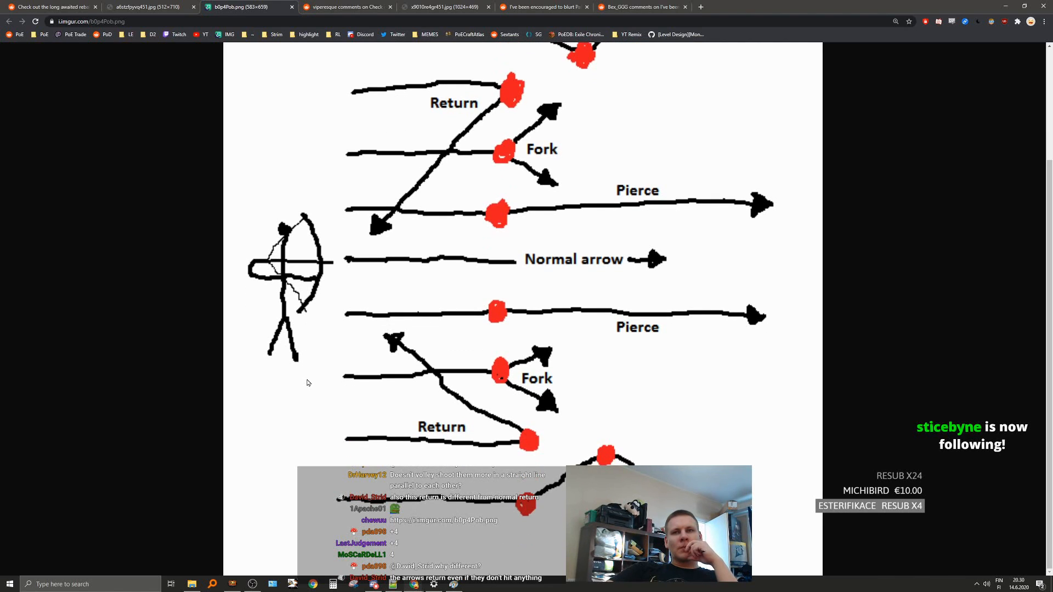
mouse_move(285, 384)
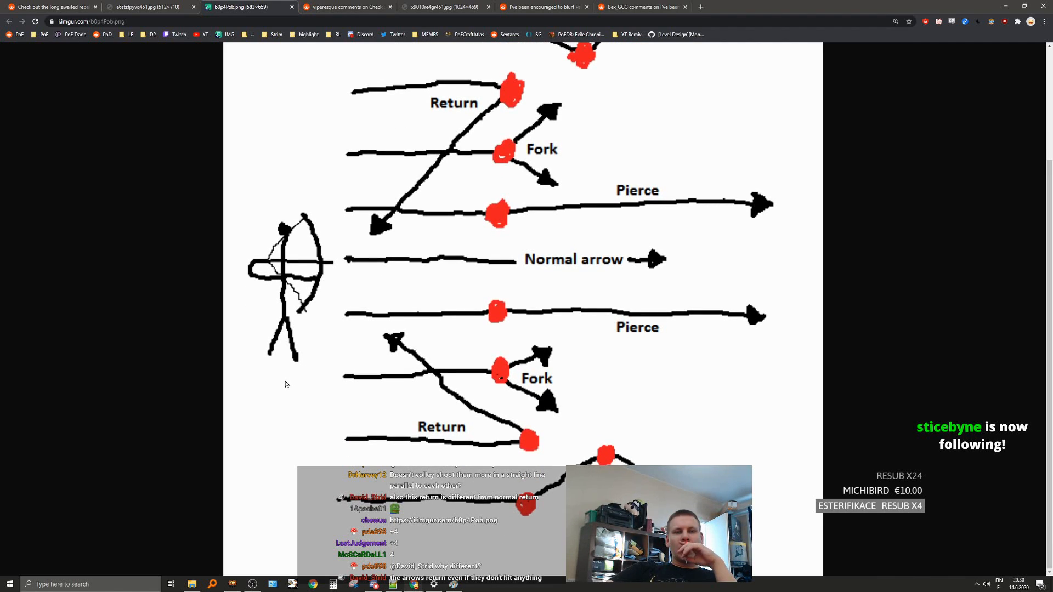
scroll("down", 3)
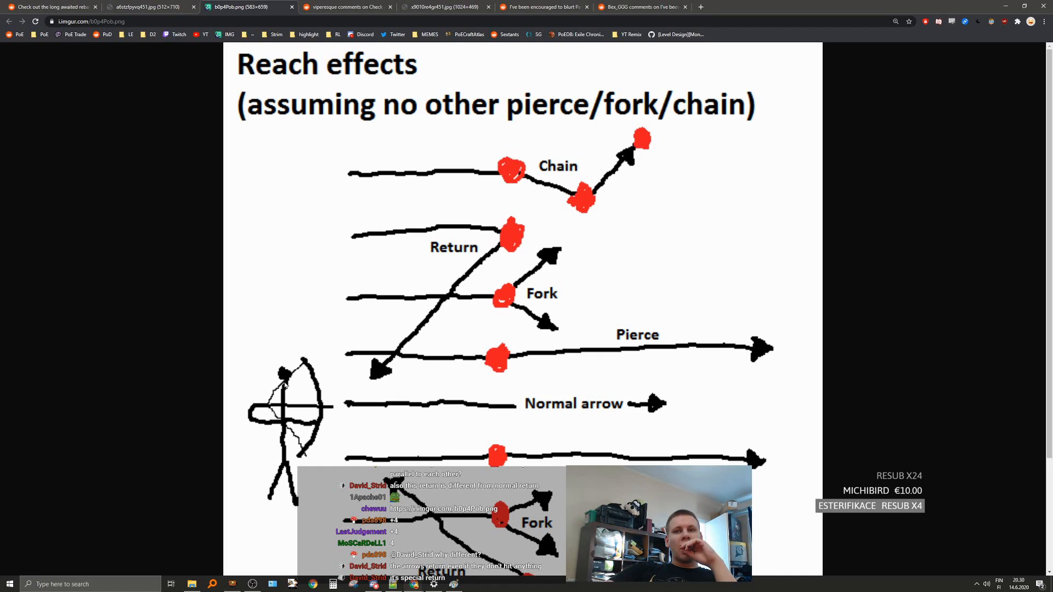
scroll("down", 3)
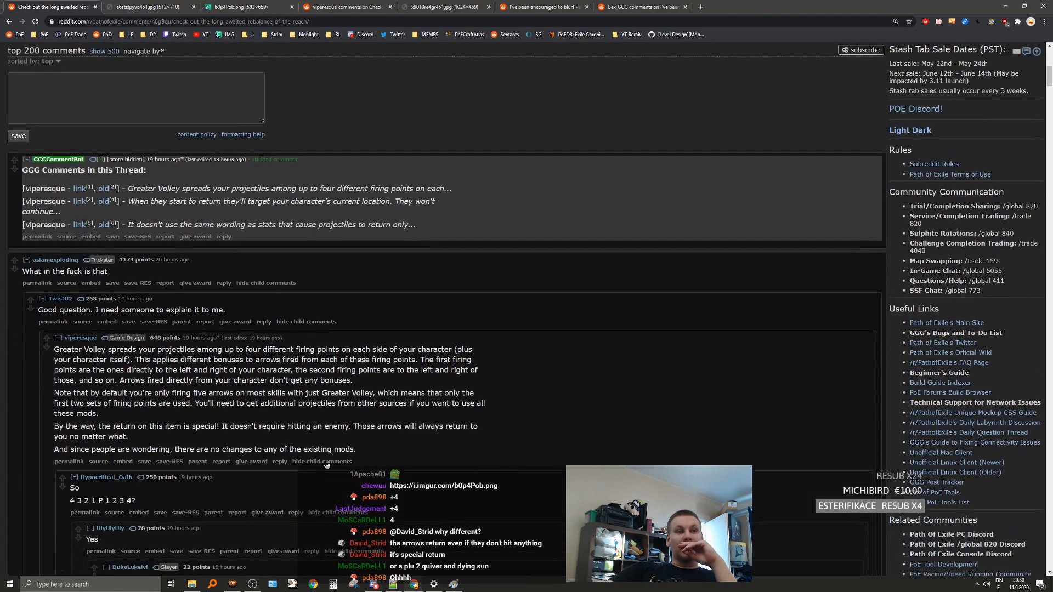
Step: Scroll down past the Game Design comment to read the replies about returning arrows
scroll("down", 3)
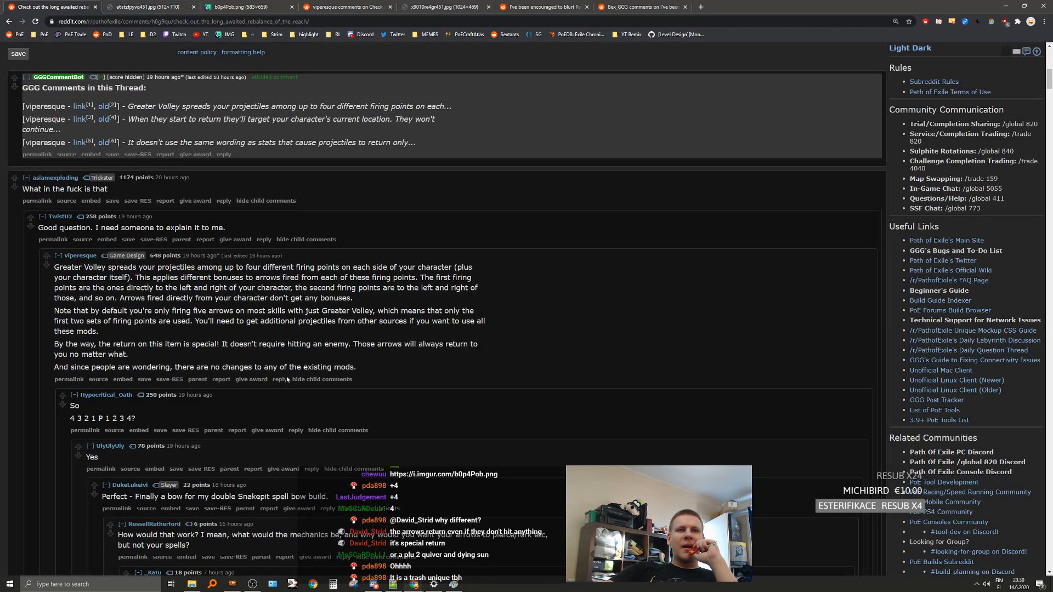
scroll("down", 3)
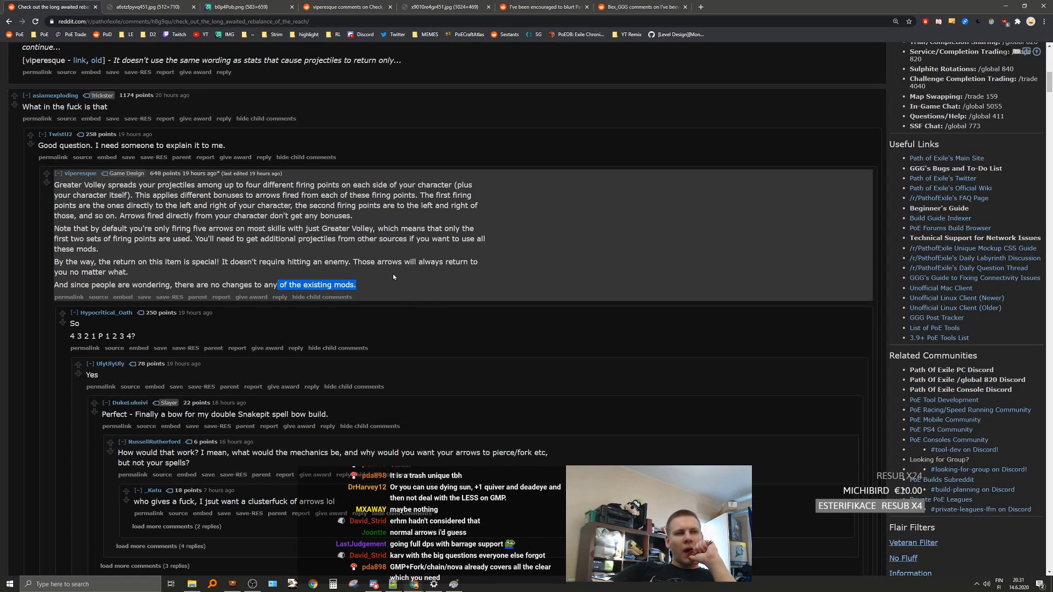
scroll("down", 3)
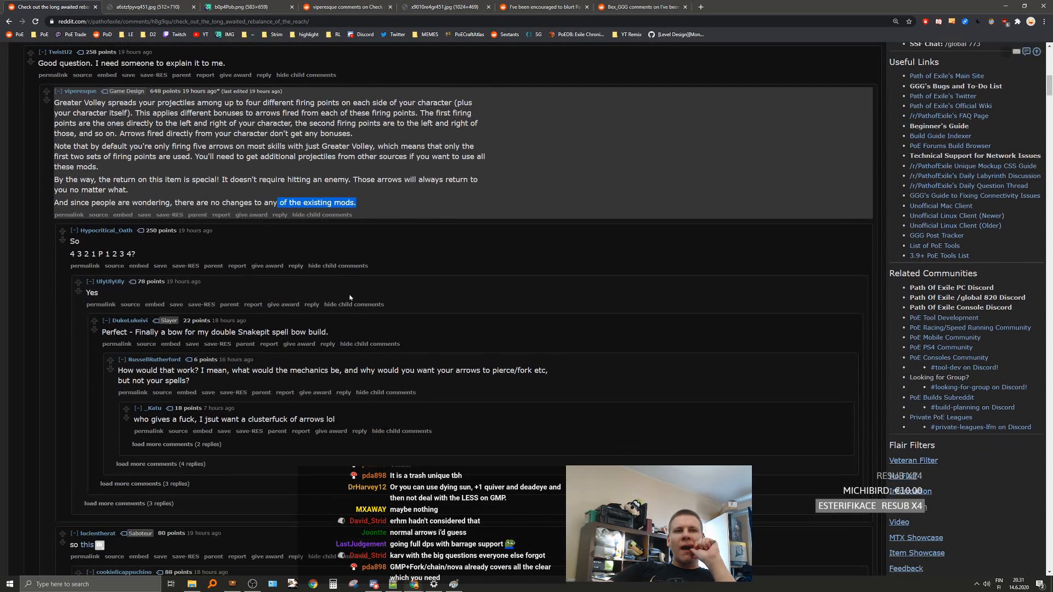
scroll("down", 3)
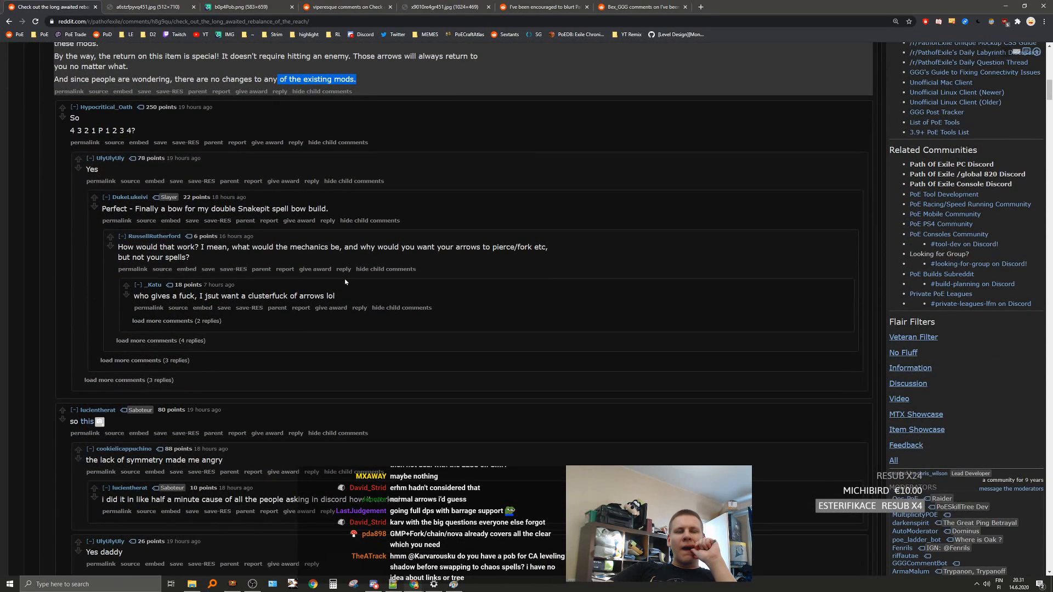
mouse_move(340, 278)
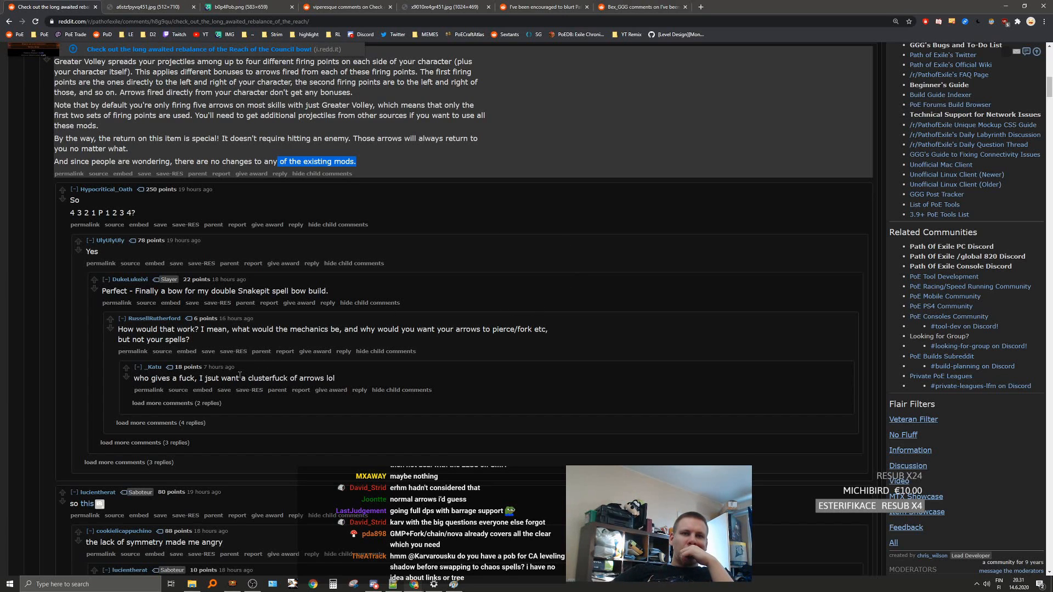
scroll("down", 3)
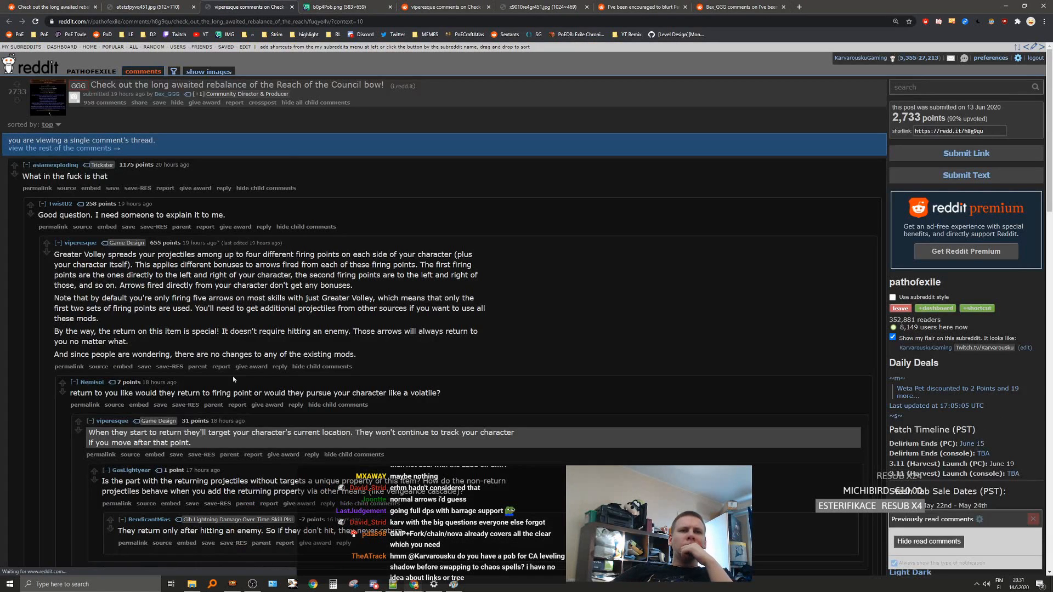
Step: Read the developer reply on the item's 'return' wording before returning to the full thread
scroll("down", 3)
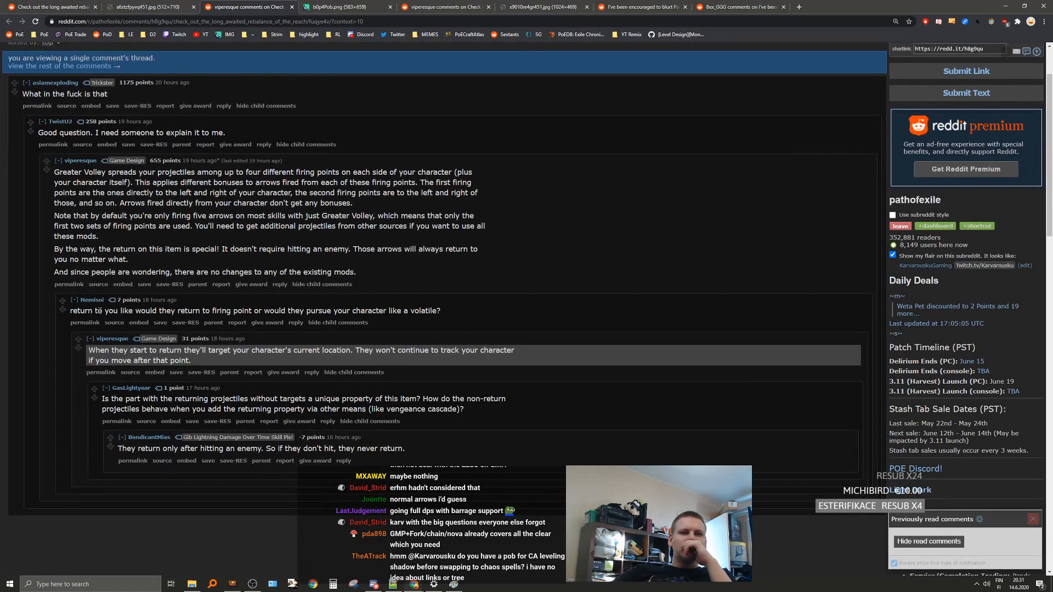
mouse_move(321, 359)
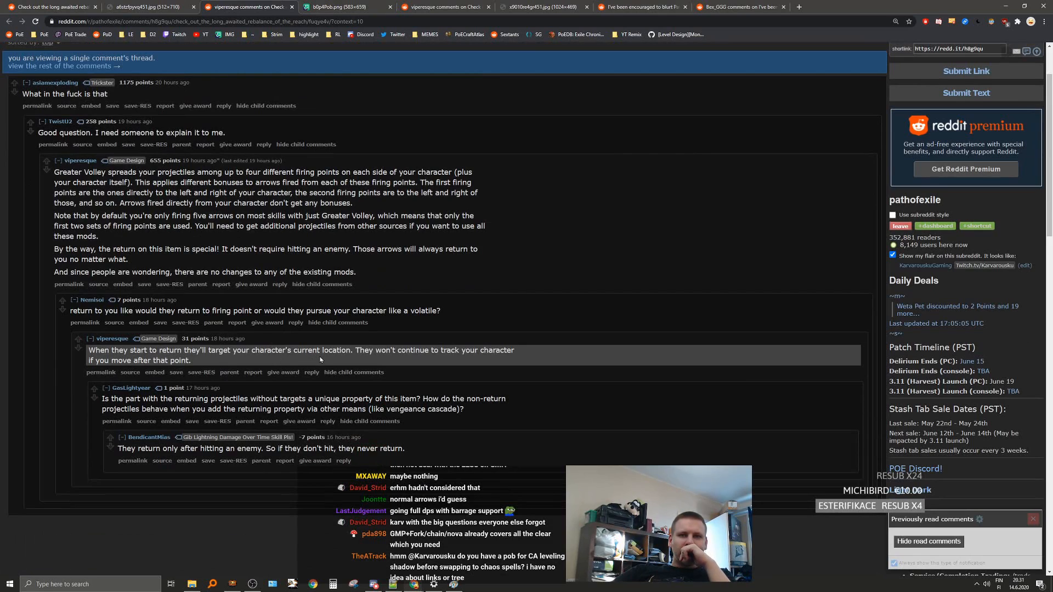
mouse_move(341, 346)
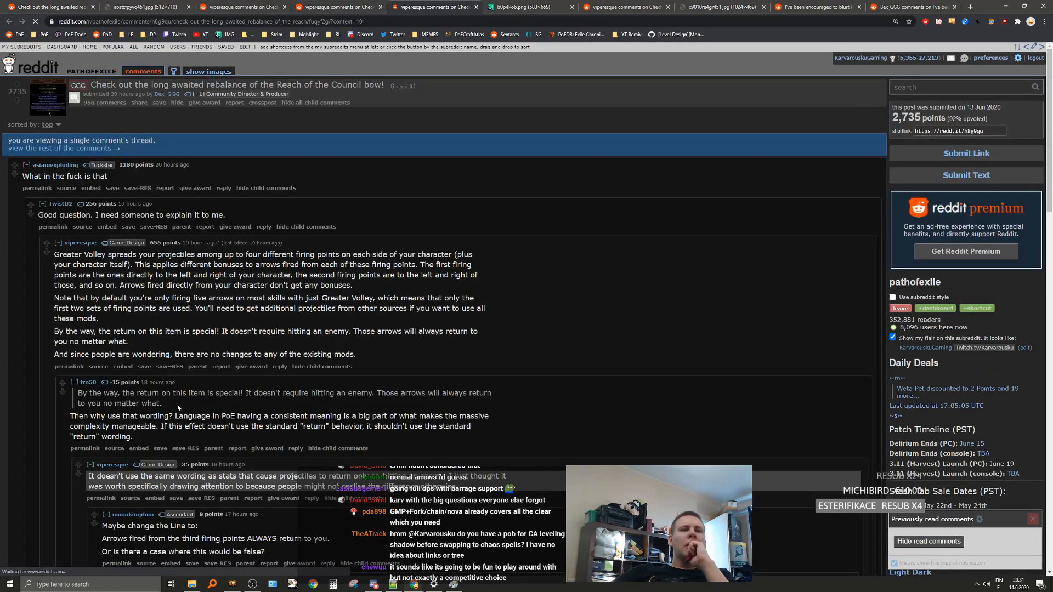
scroll("down", 3)
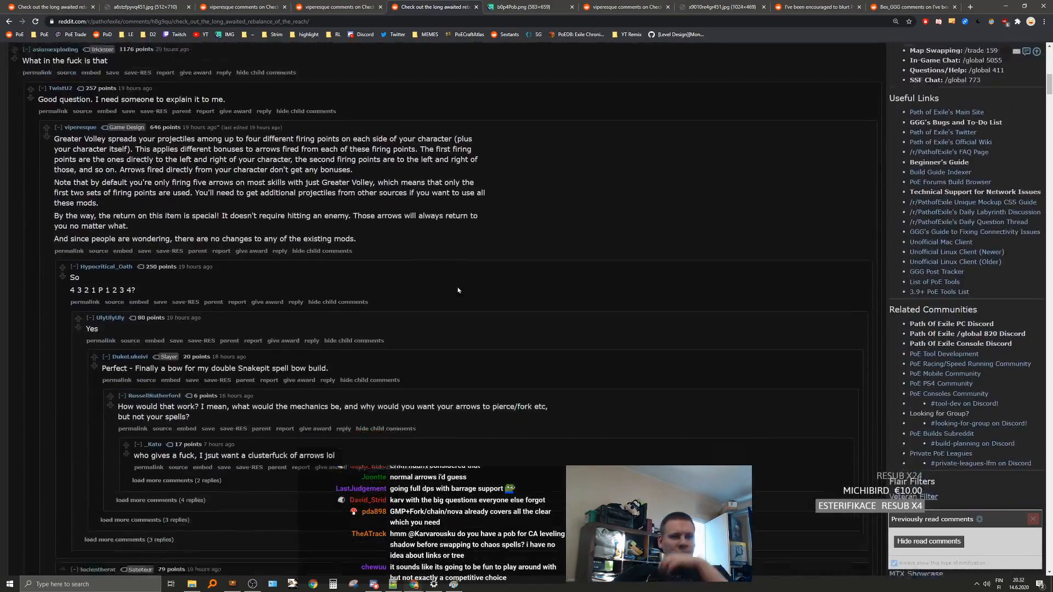
Step: Scroll down the full rebalance thread's comments toward the player testing discussion
scroll("down", 3)
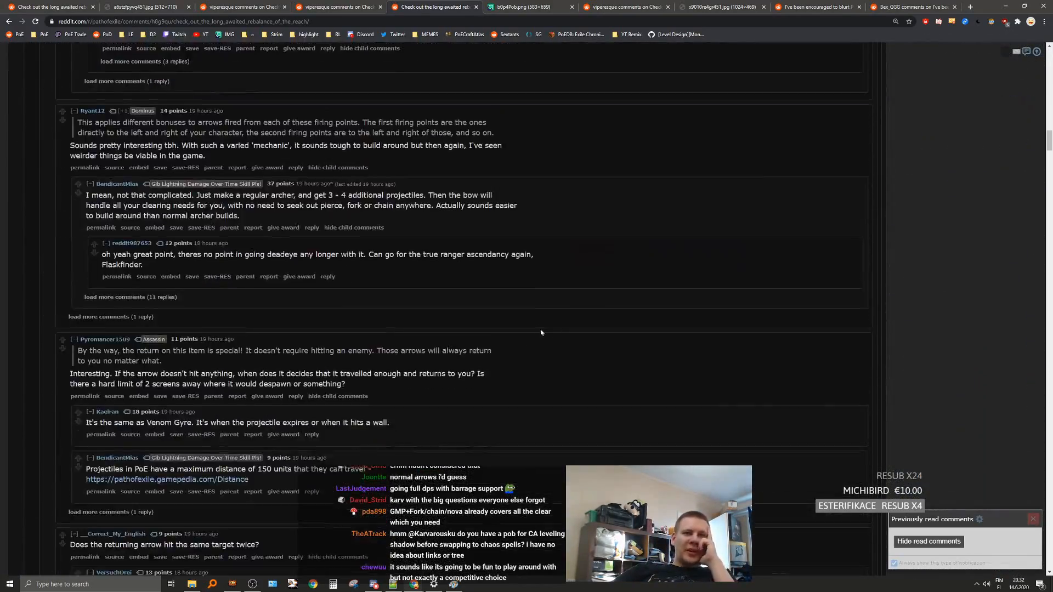
scroll("down", 3)
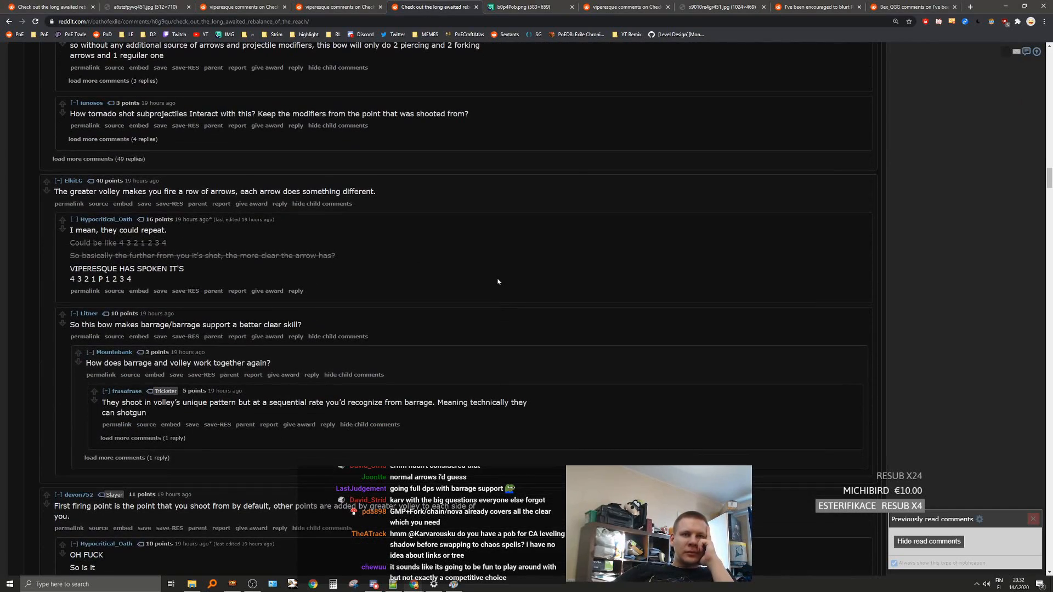
scroll("down", 3)
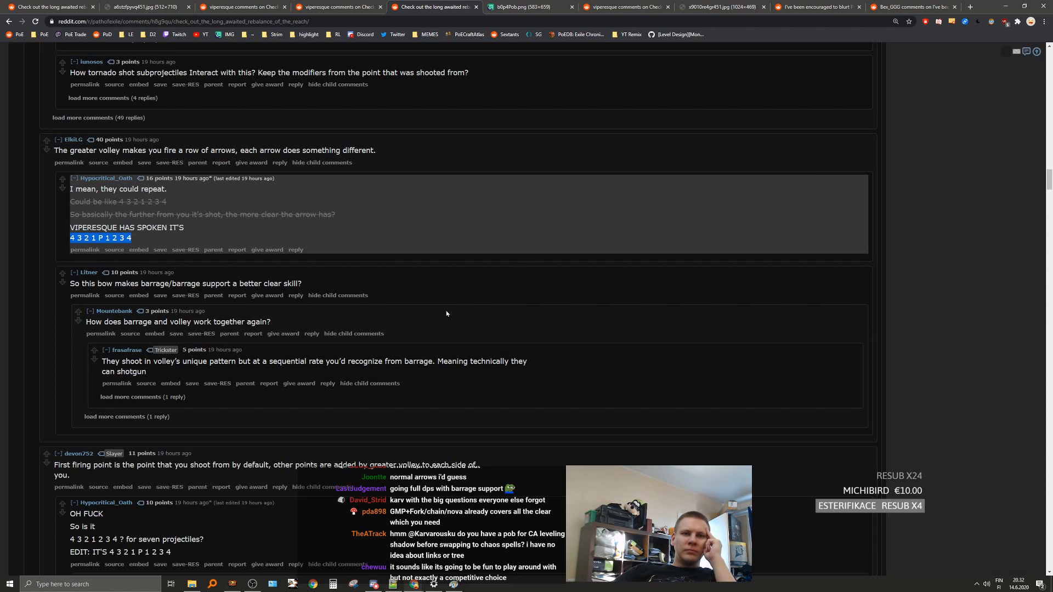
scroll("down", 3)
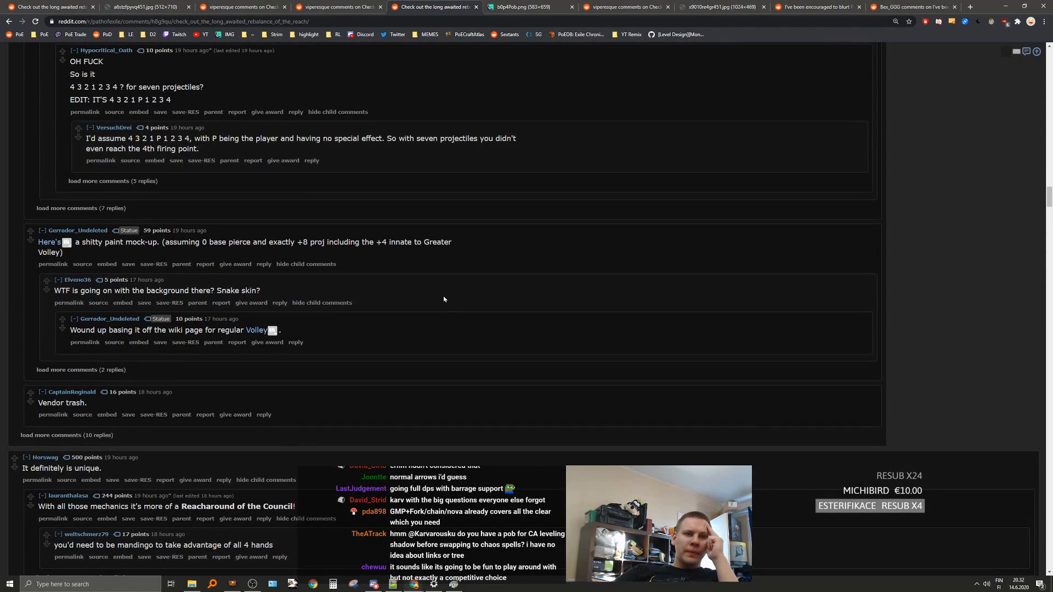
scroll("down", 3)
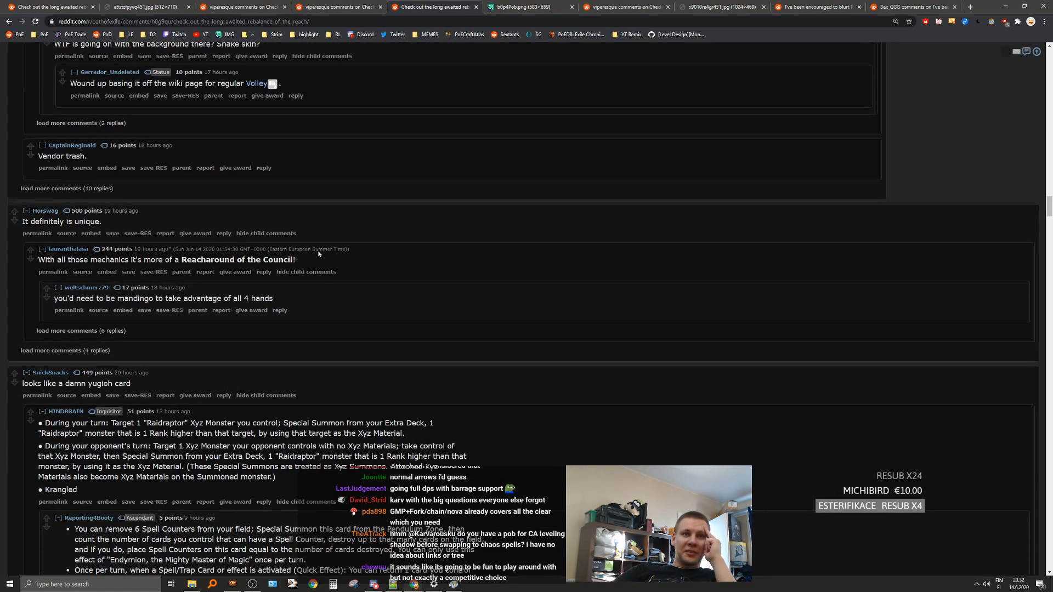
scroll("down", 3)
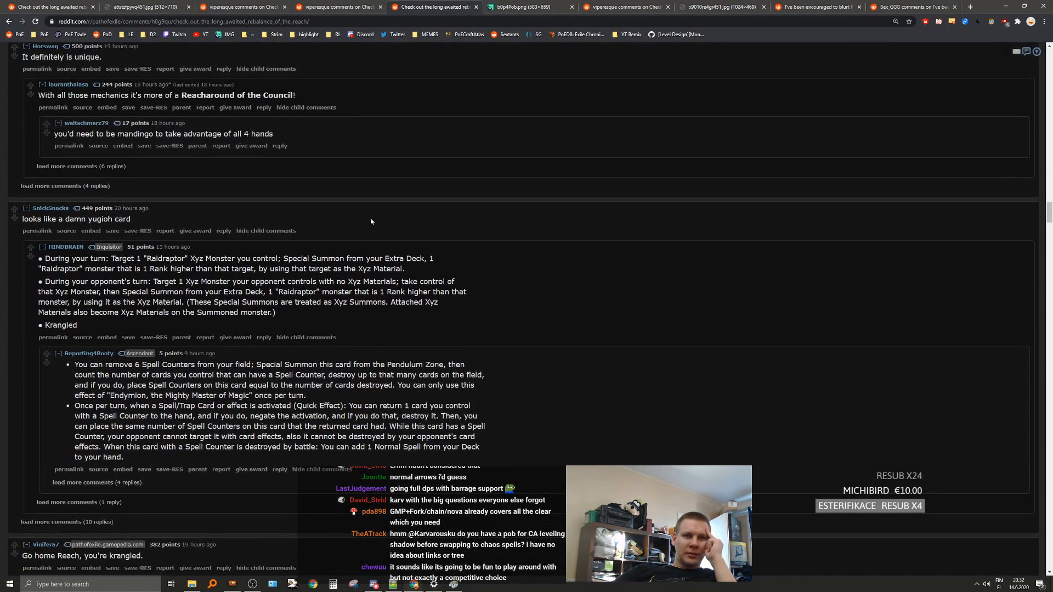
scroll("down", 3)
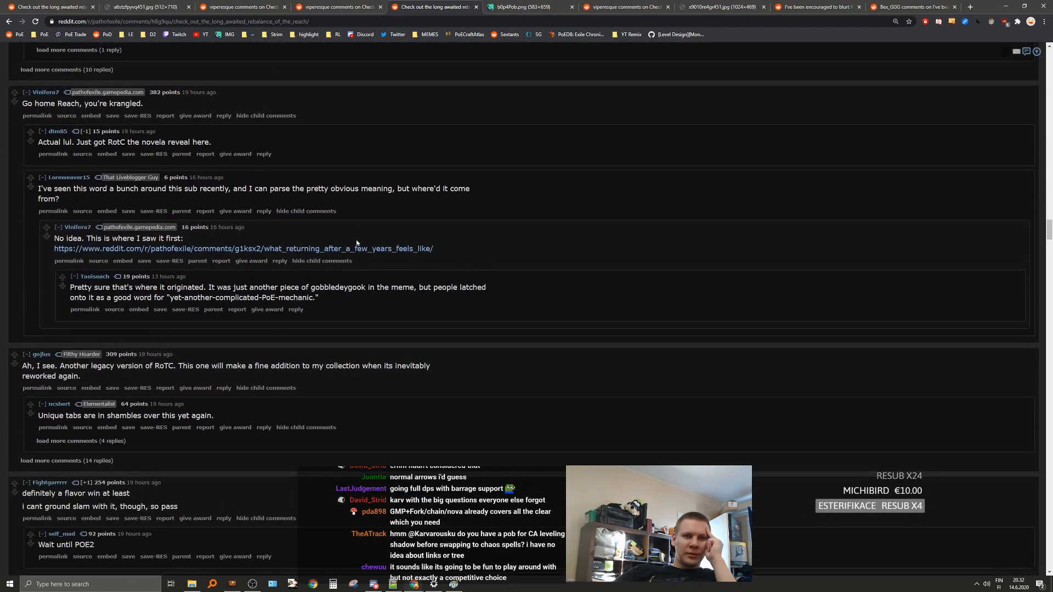
scroll("down", 3)
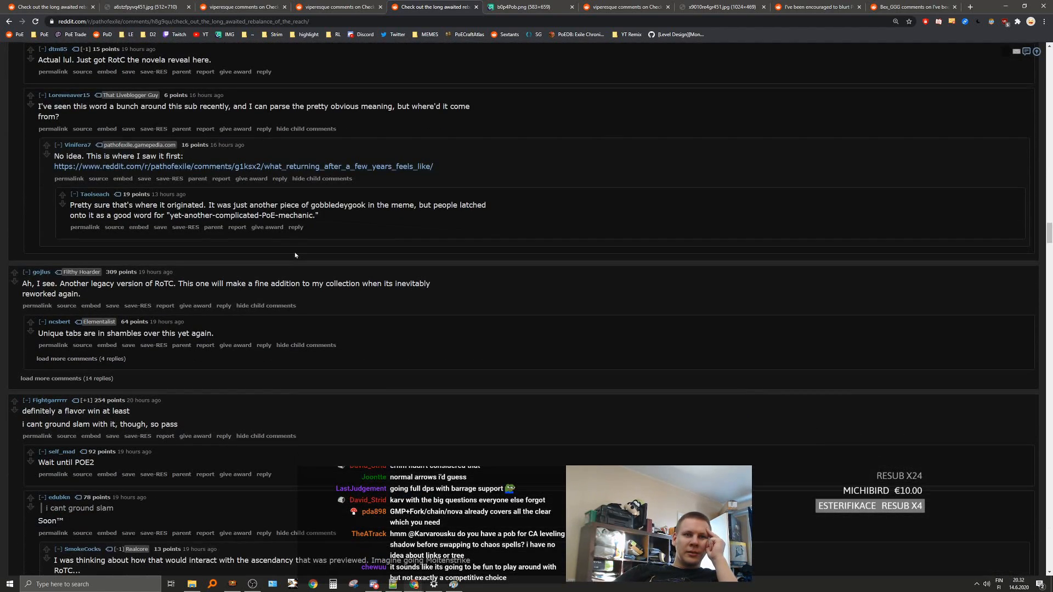
scroll("down", 3)
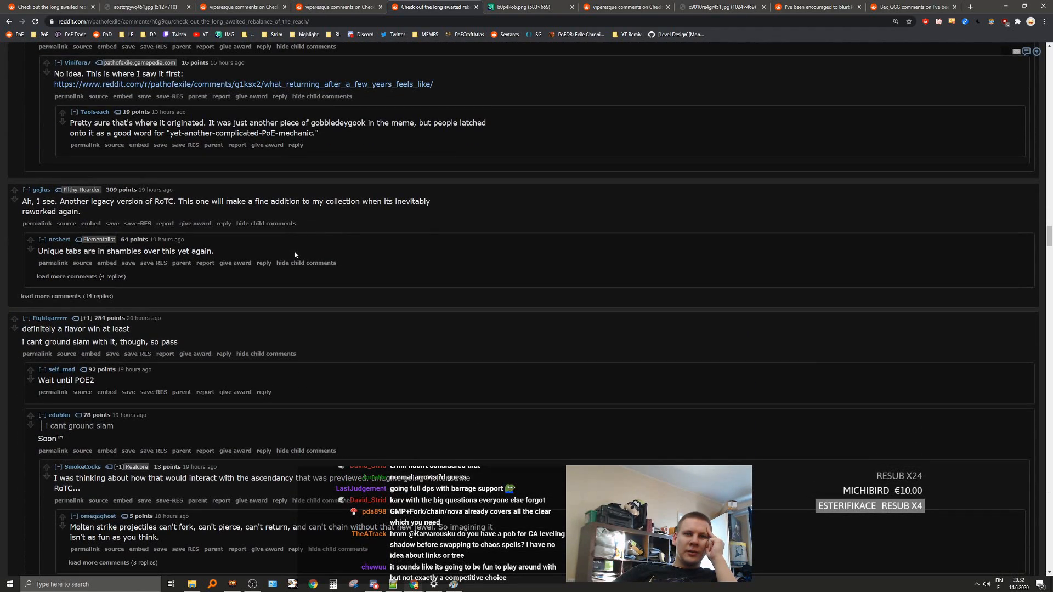
left_click_drag(179, 200, 80, 212)
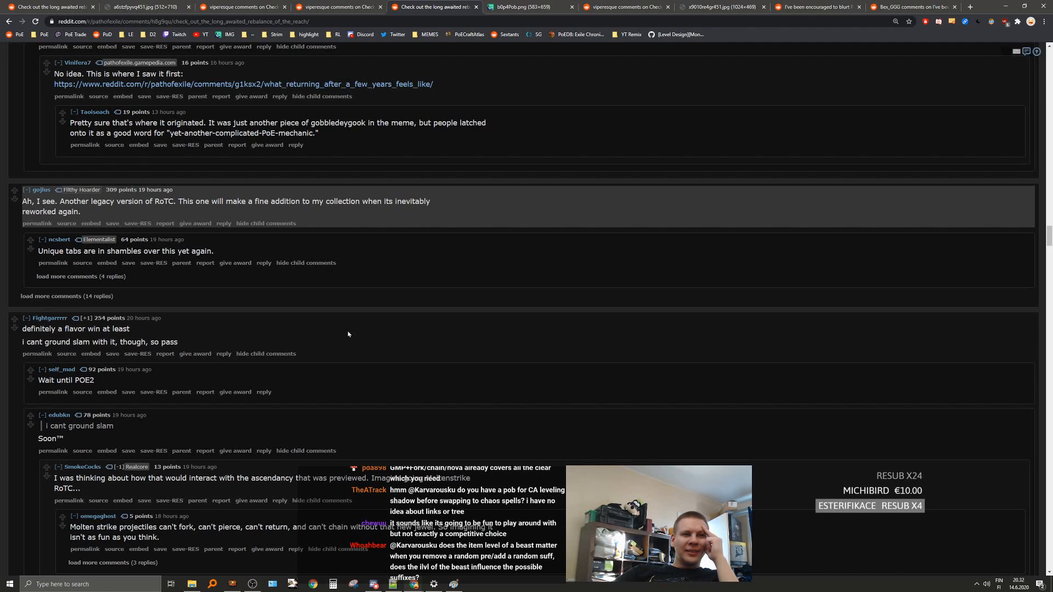
Step: Continue down the comments and reveal the hidden reply under the confusion comment
scroll("down", 3)
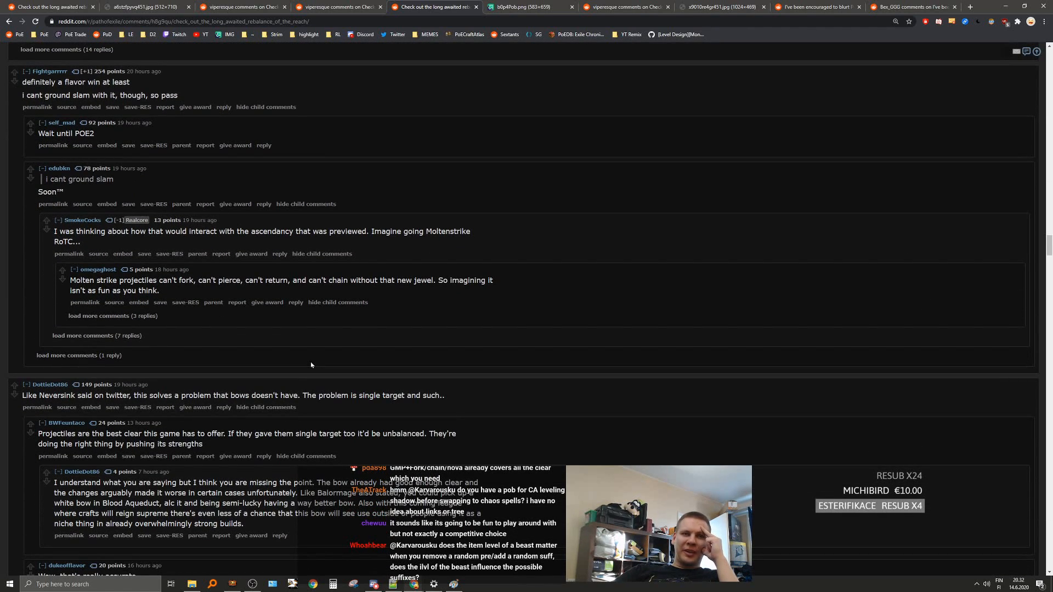
scroll("down", 3)
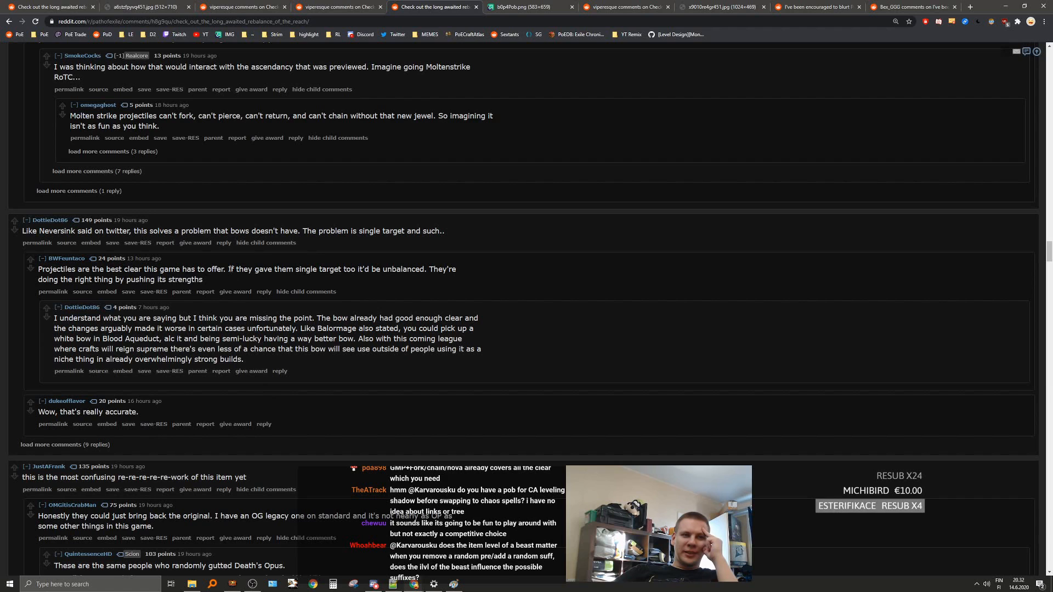
scroll("down", 3)
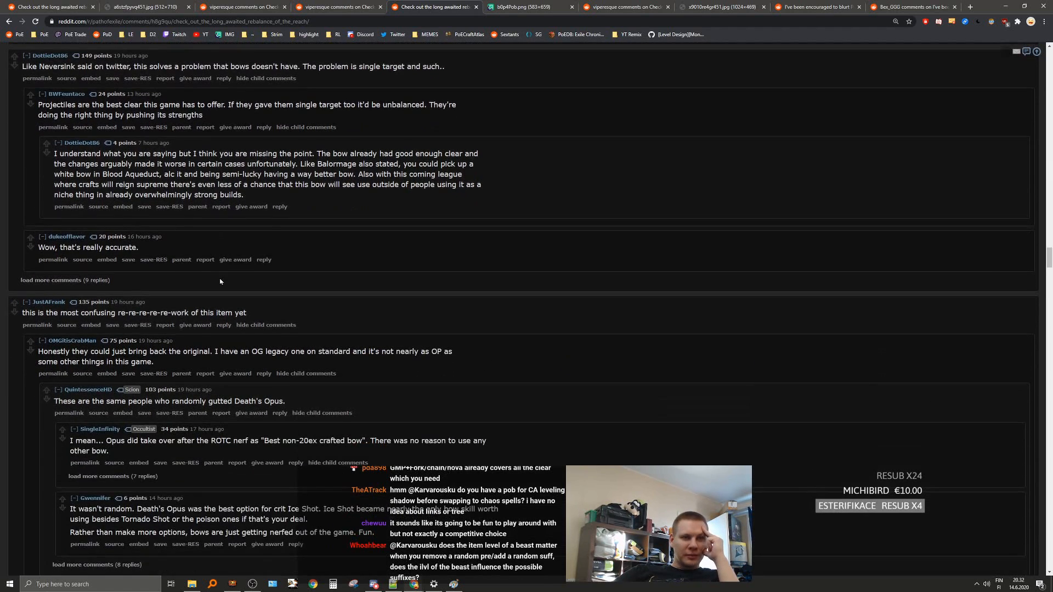
scroll("down", 3)
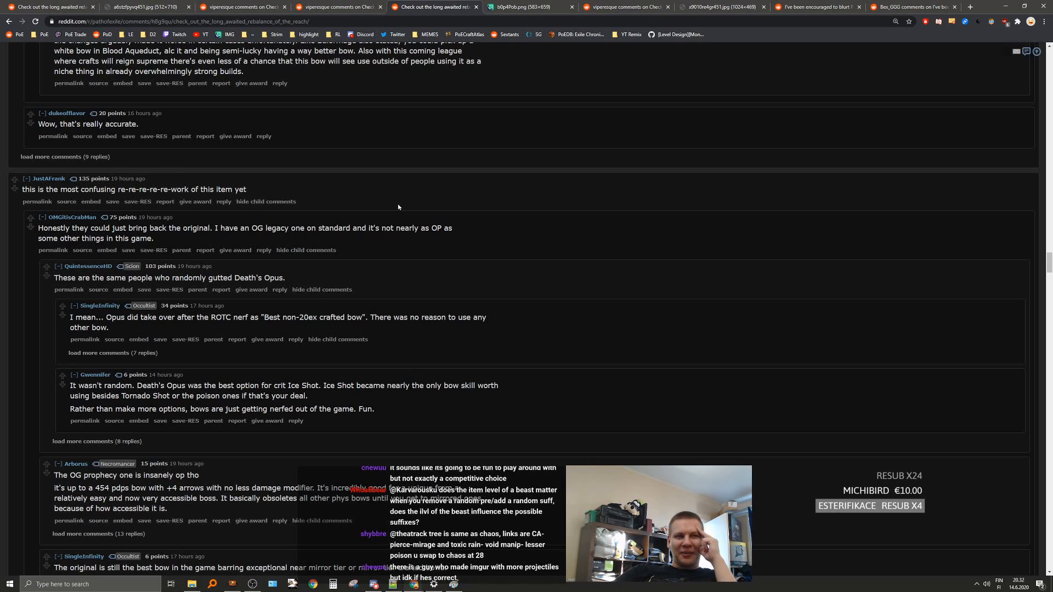
scroll("down", 3)
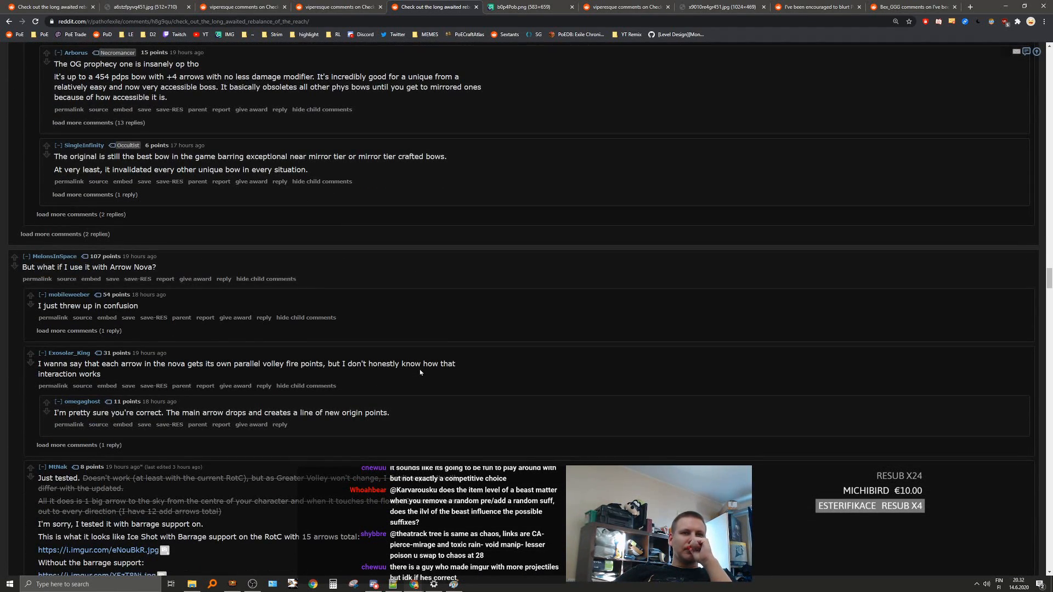
scroll("down", 3)
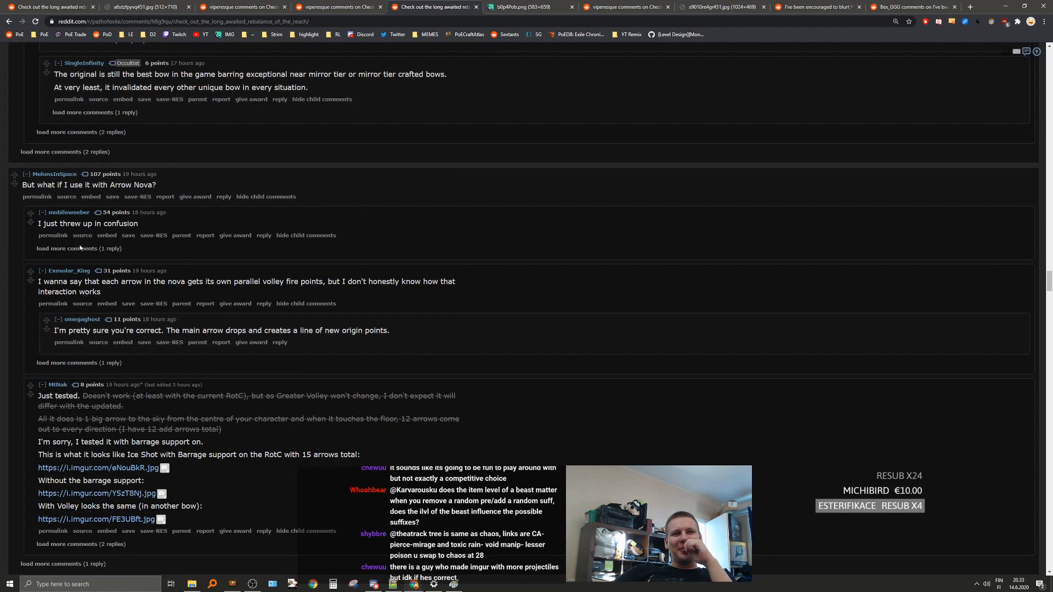
left_click(79, 248)
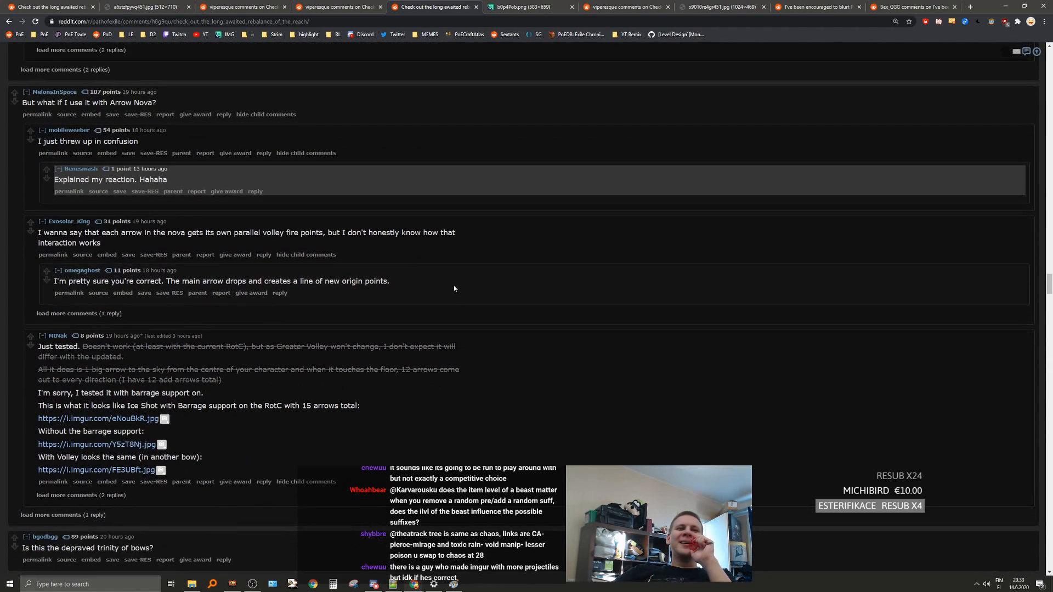
Step: Open the tester's Ice Shot with Barrage screenshot link in a new tab
scroll("down", 3)
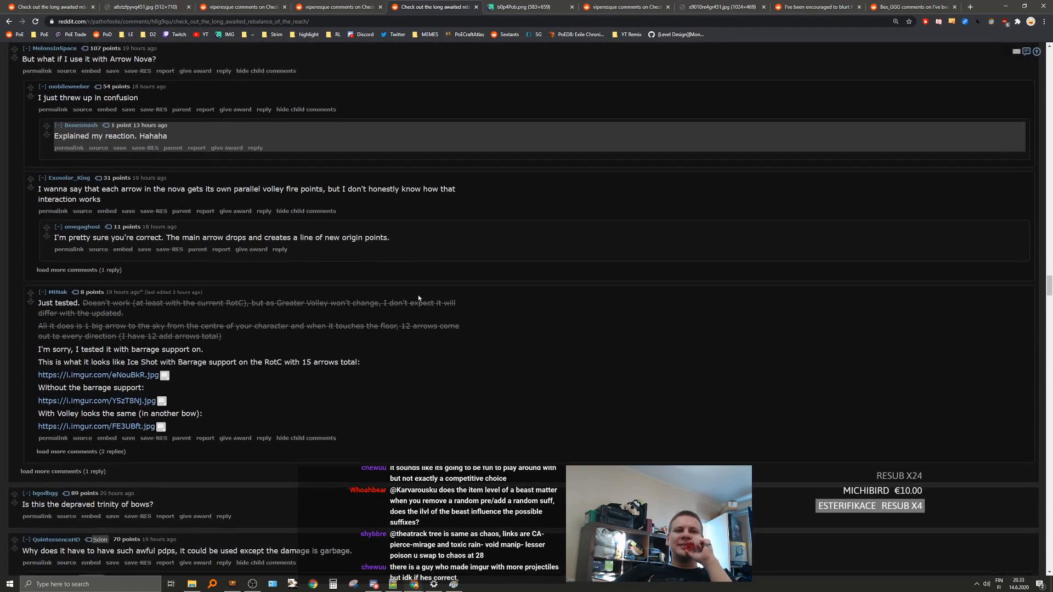
scroll("down", 3)
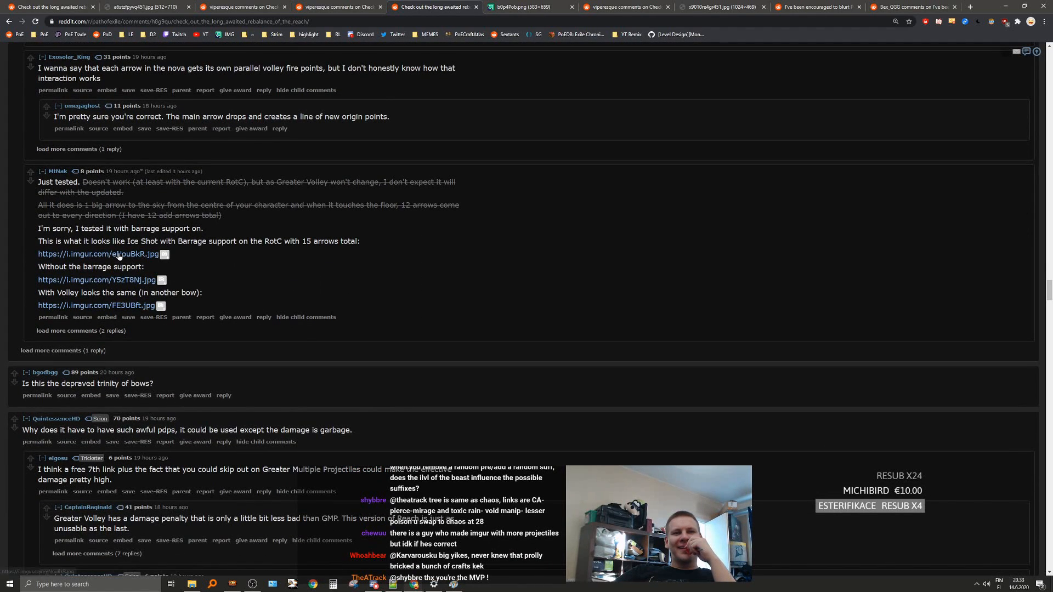
left_click(98, 253)
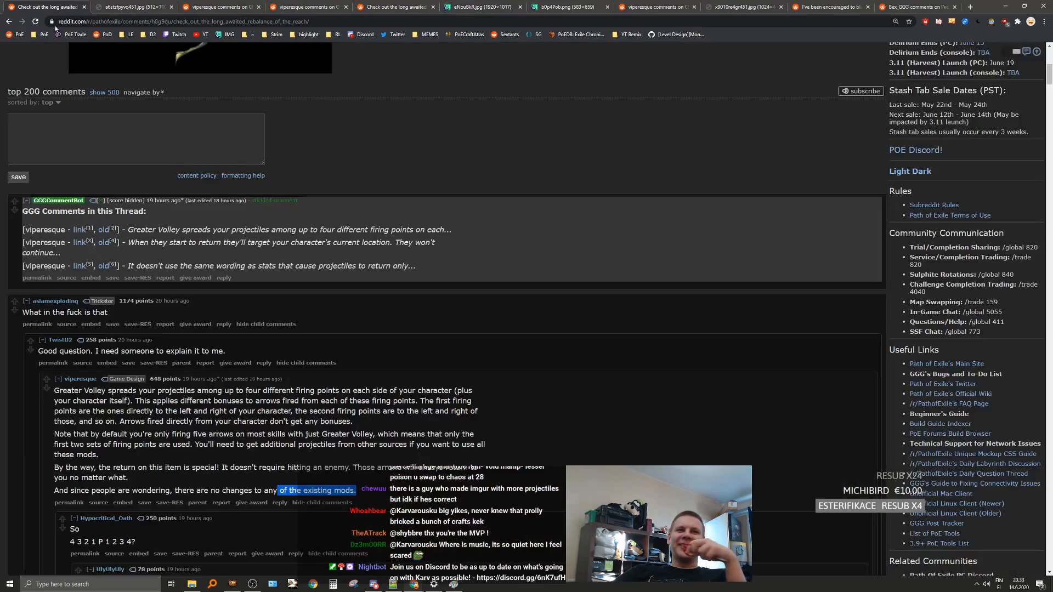
left_click(304, 6)
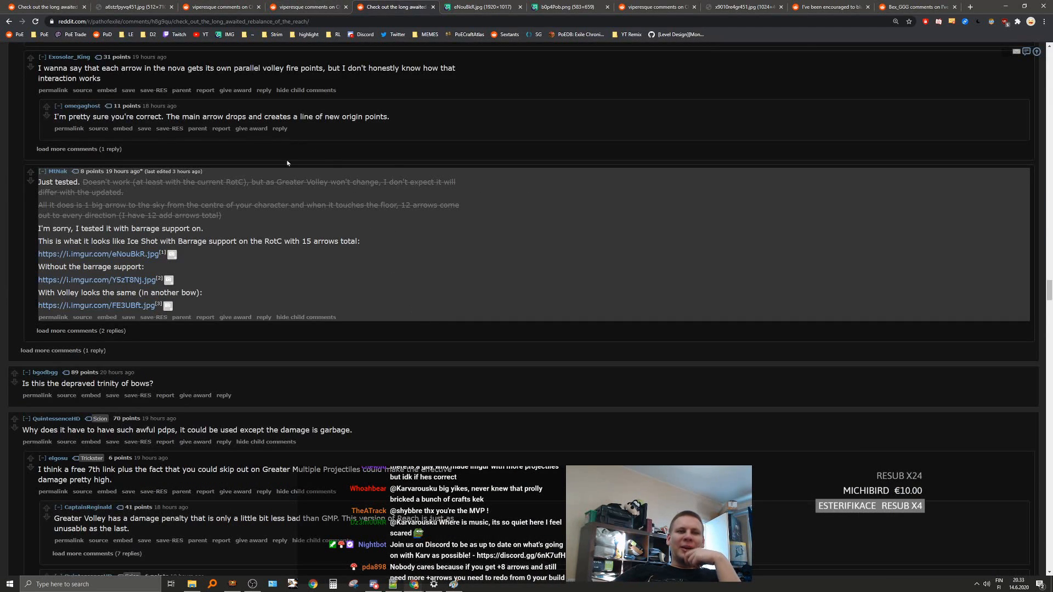
scroll("down", 3)
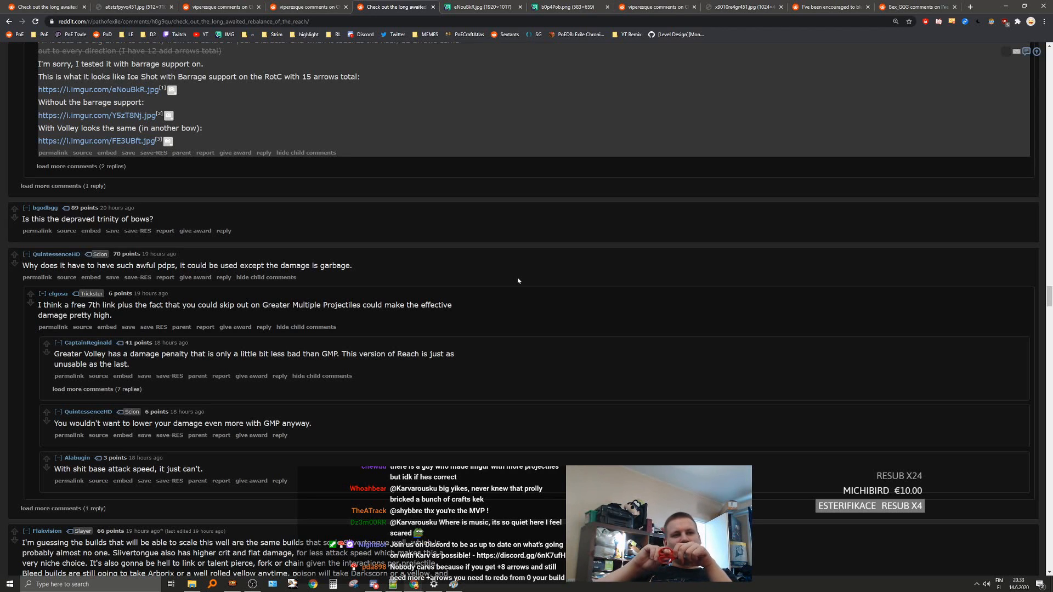
scroll("down", 3)
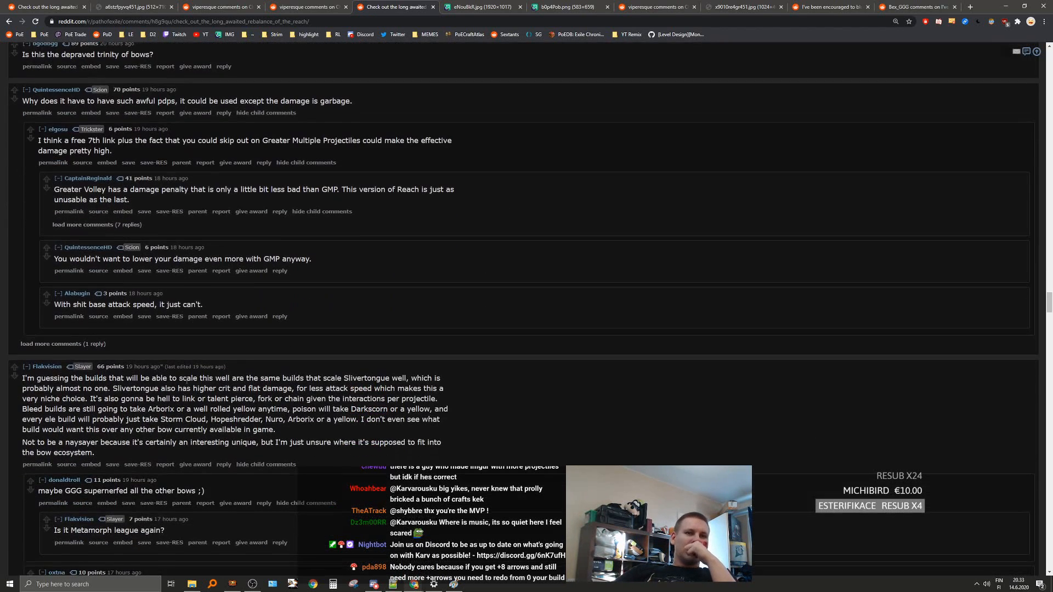
scroll("down", 3)
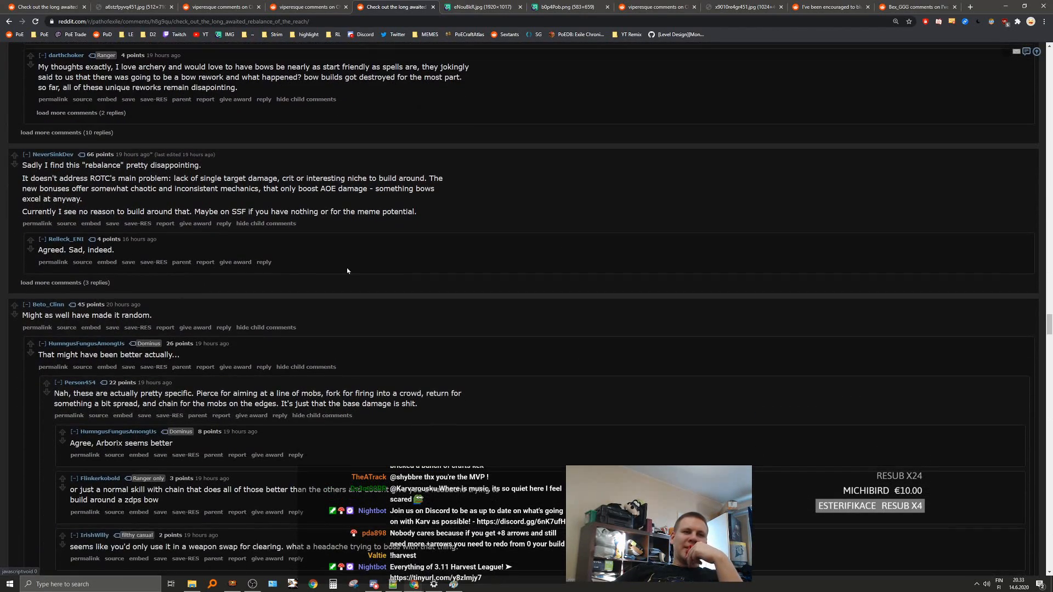
scroll("down", 3)
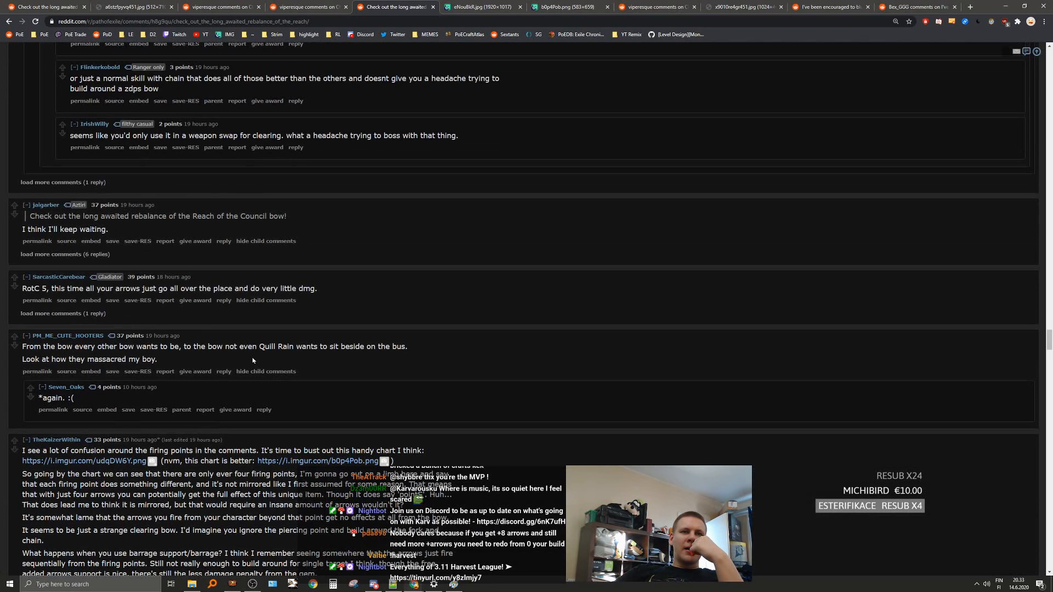
scroll("down", 3)
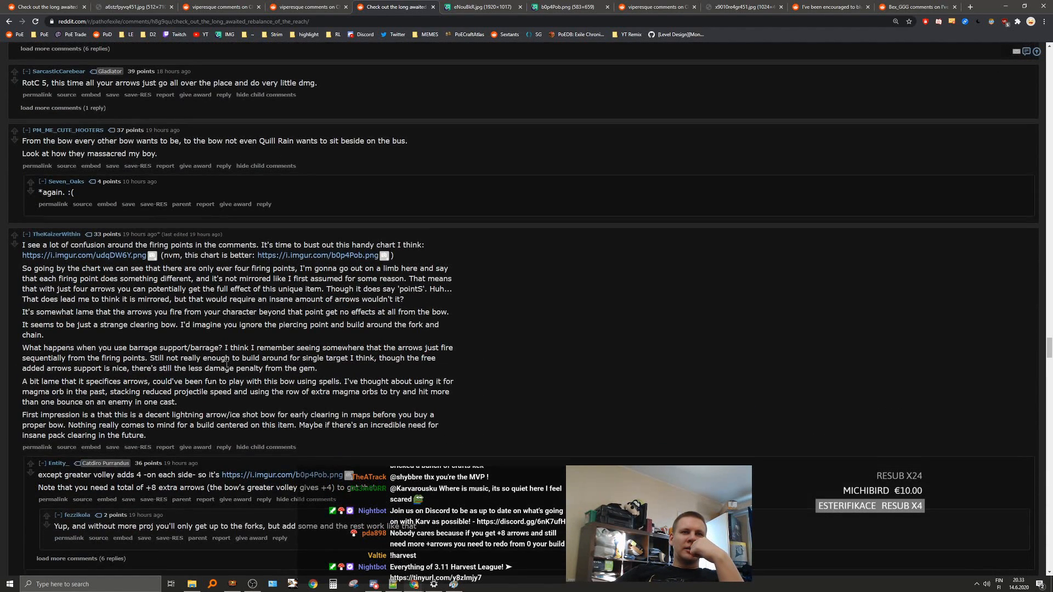
scroll("down", 3)
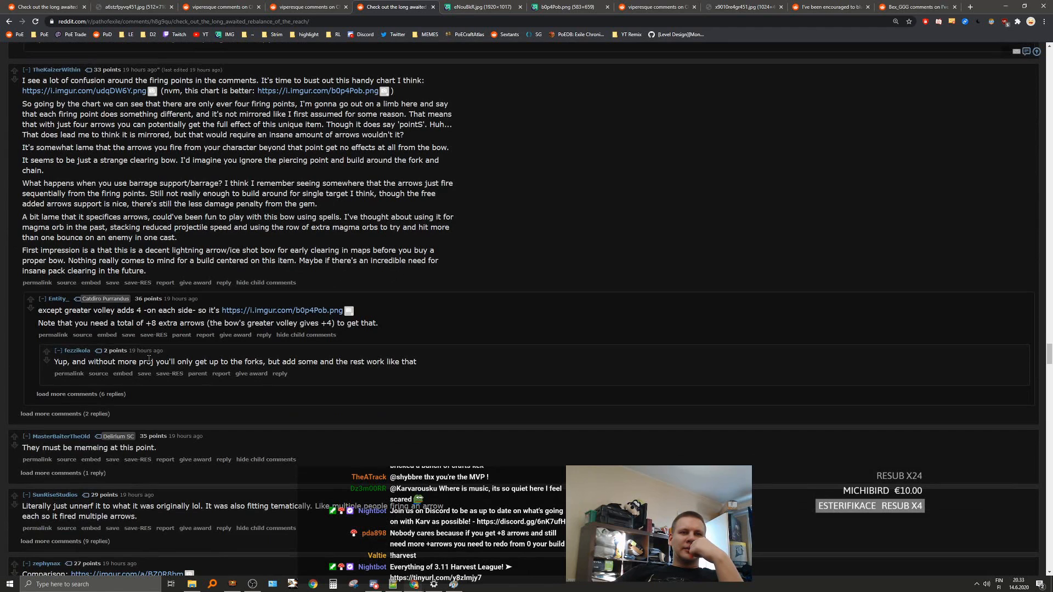
scroll("down", 3)
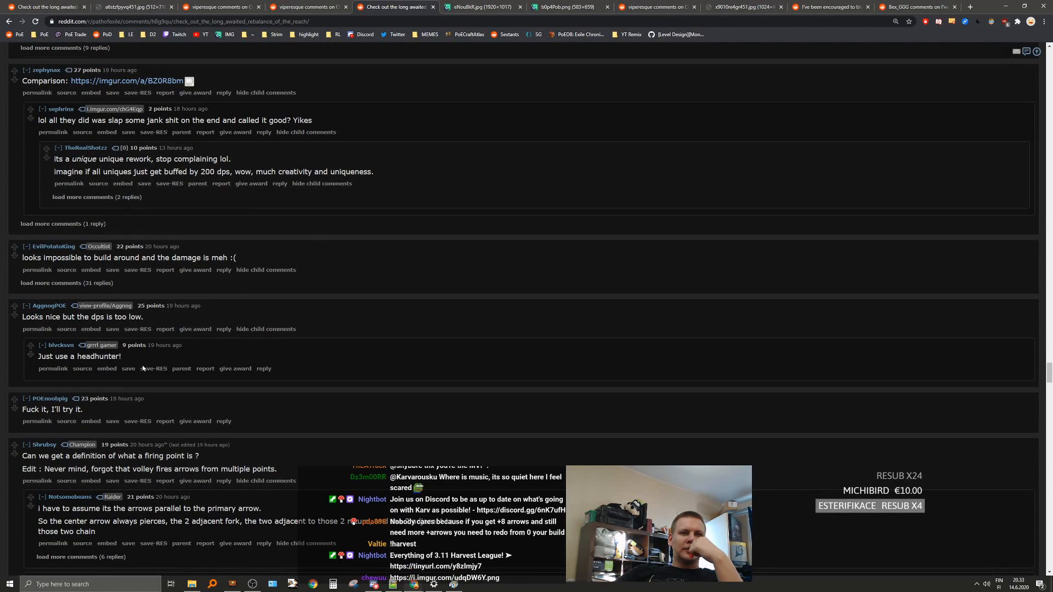
scroll("down", 3)
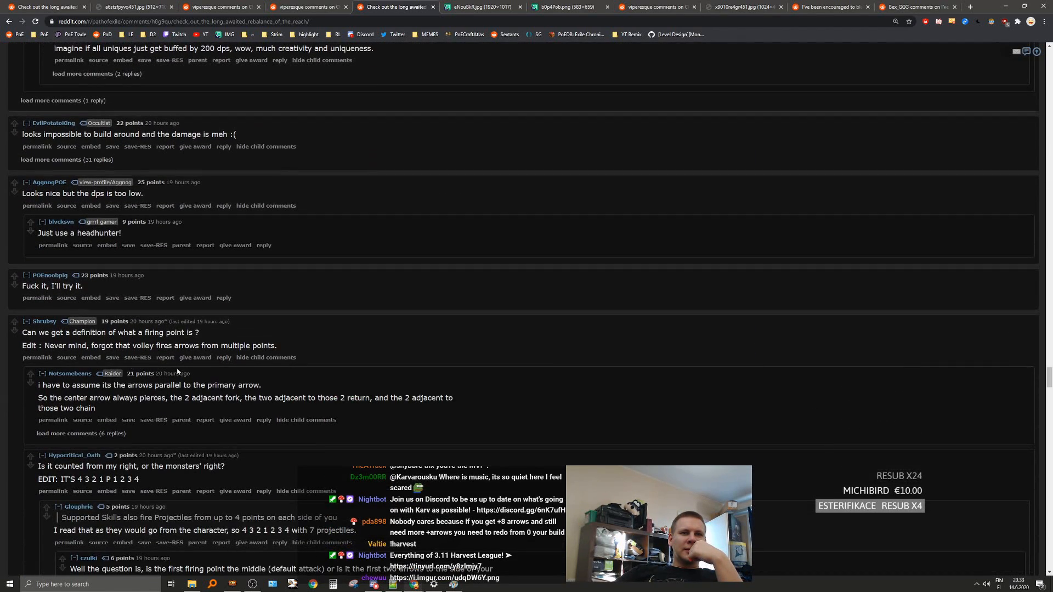
scroll("down", 3)
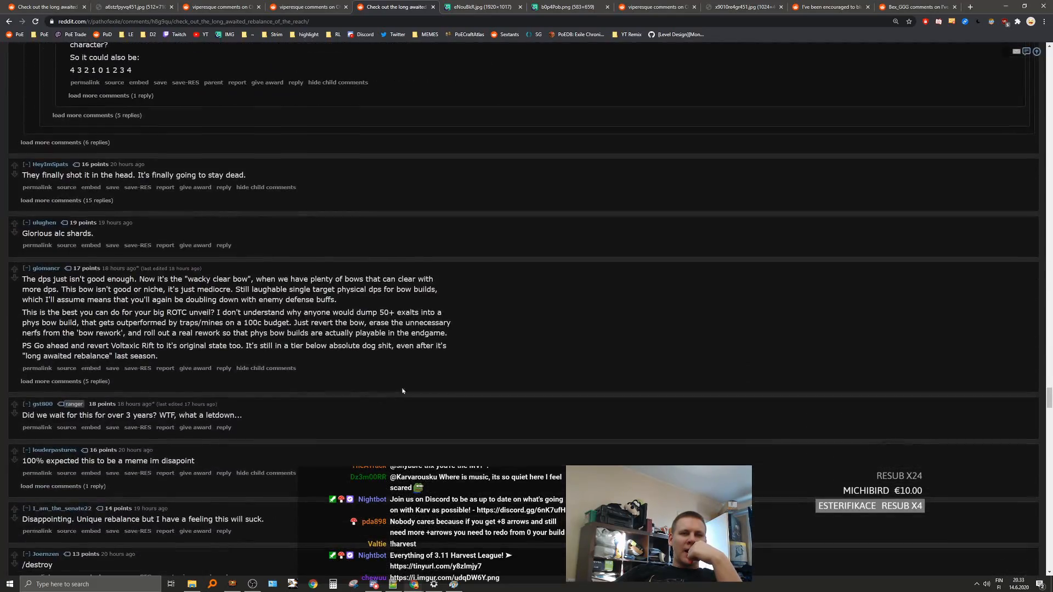
scroll("up", 3)
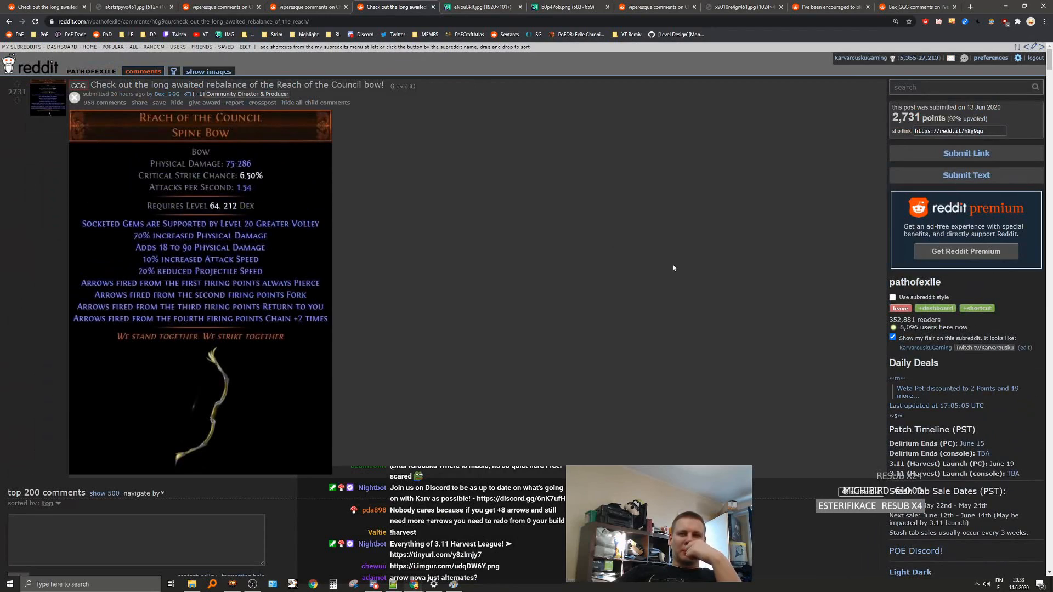
mouse_move(529, 370)
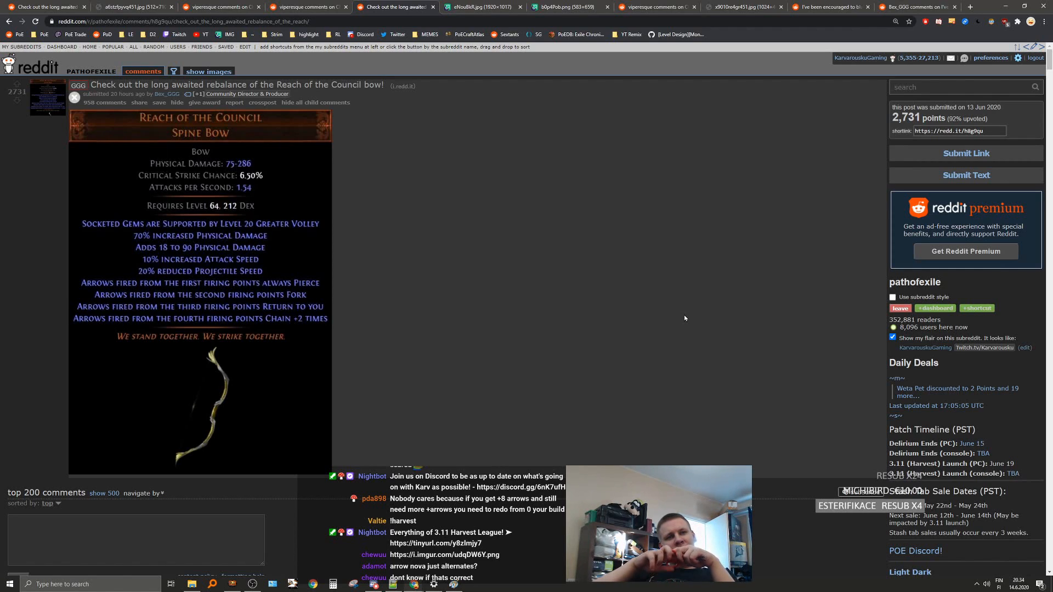
scroll("down", 3)
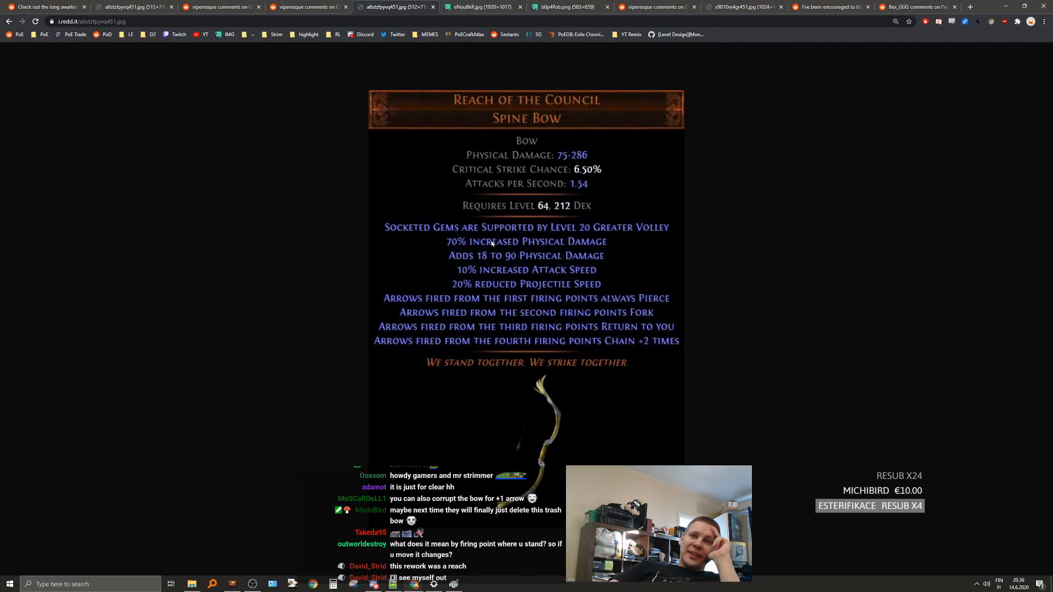
mouse_move(417, 290)
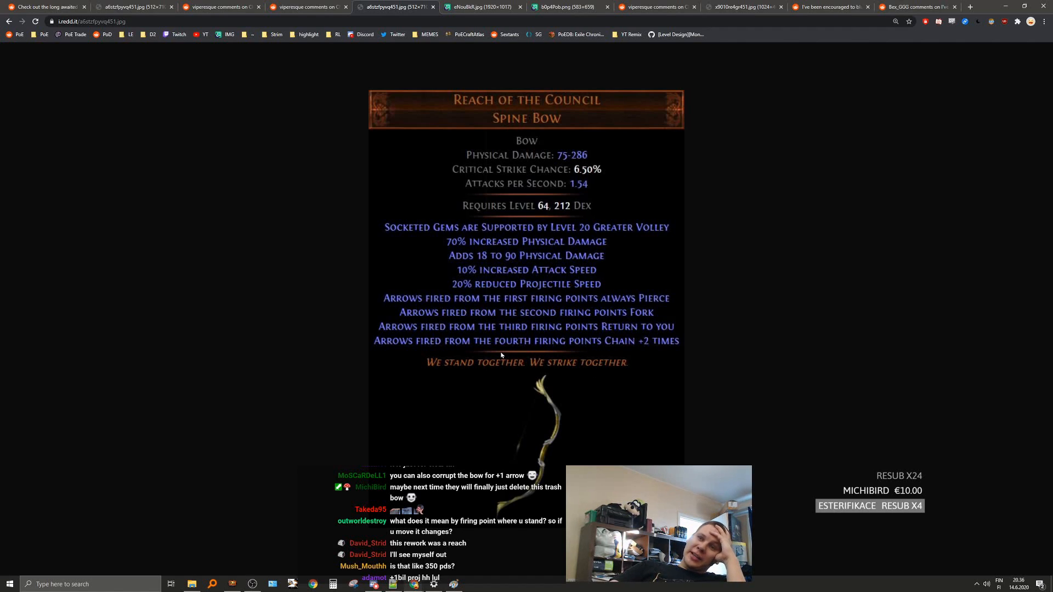
mouse_move(509, 349)
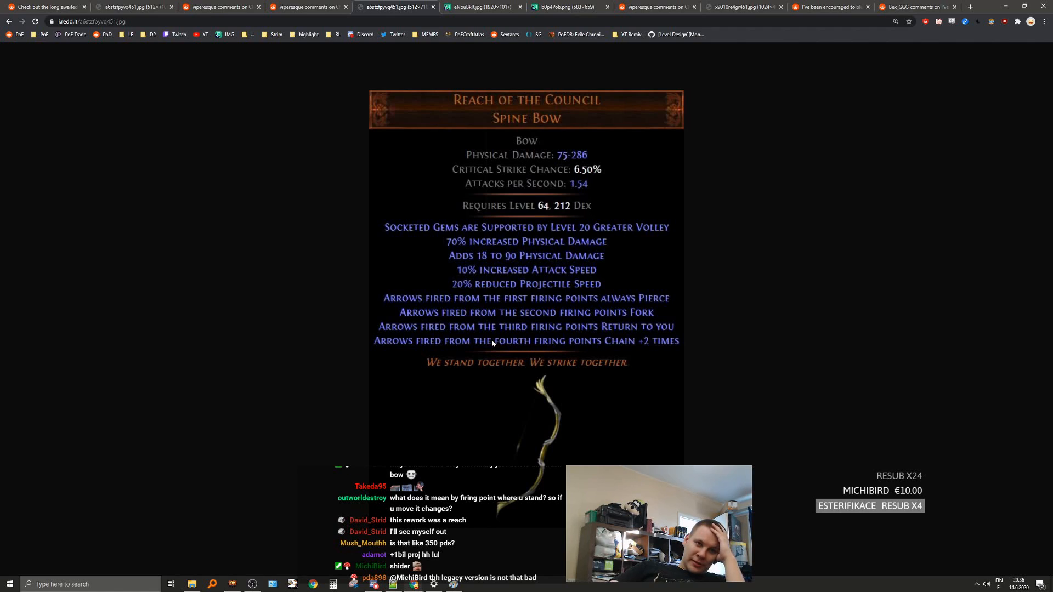
mouse_move(431, 388)
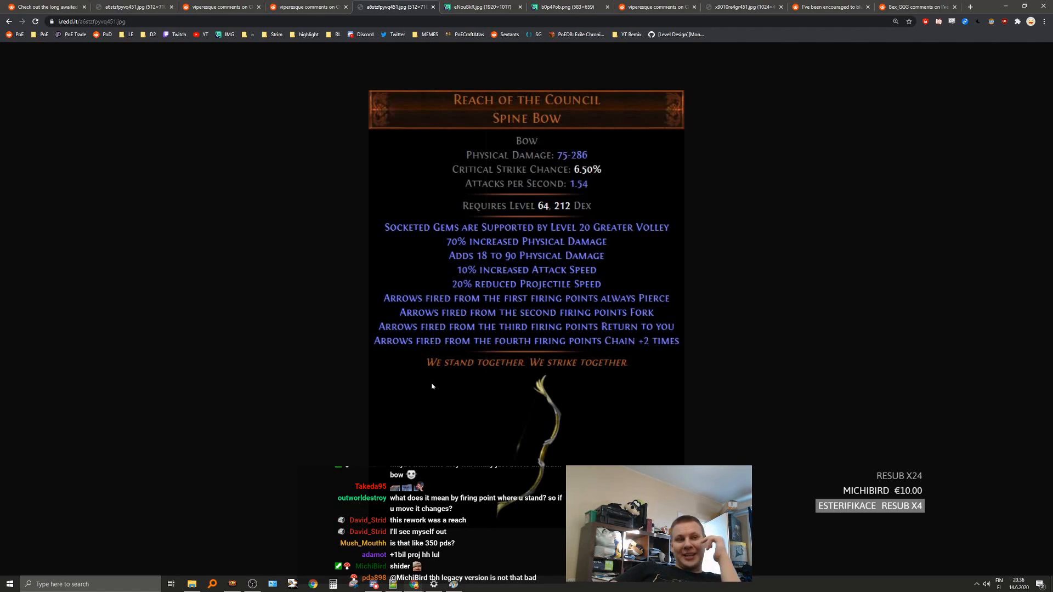
mouse_move(456, 373)
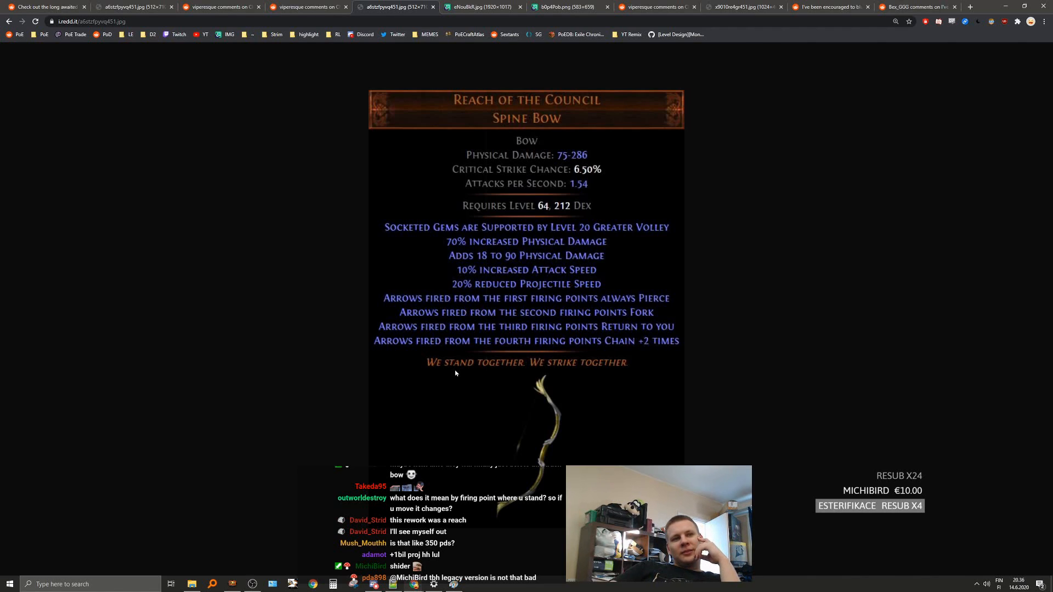